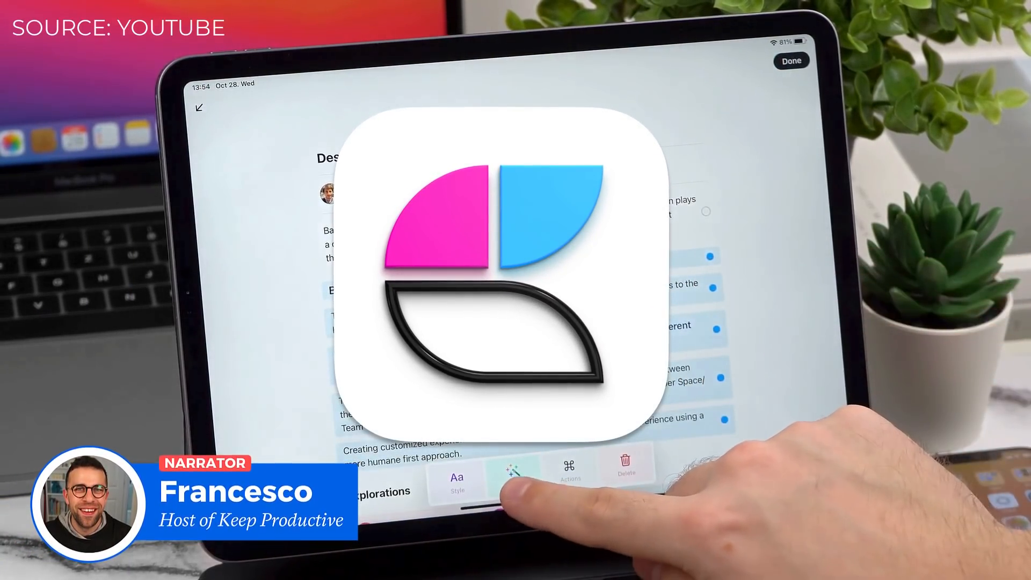
click(511, 475)
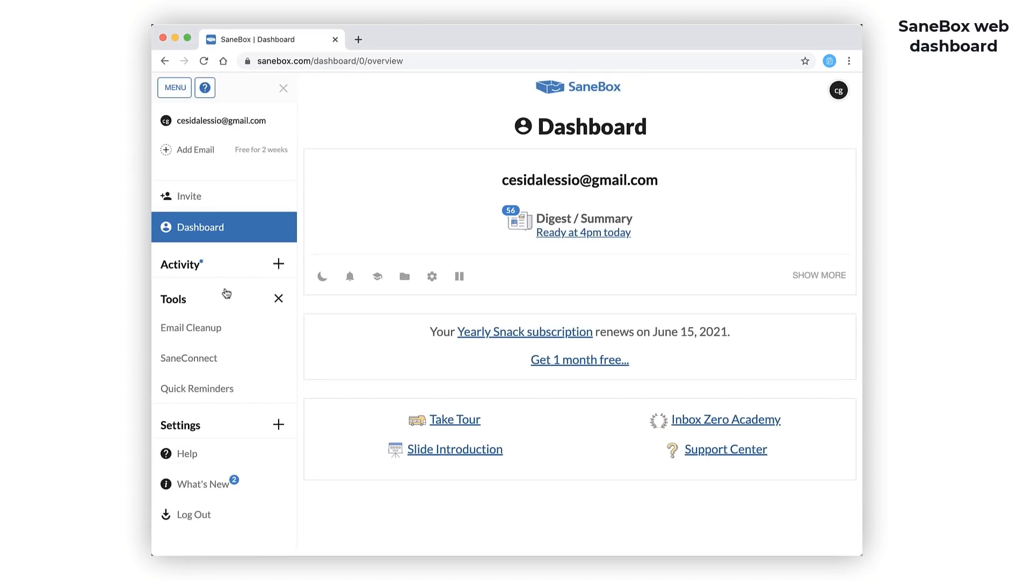
click(191, 327)
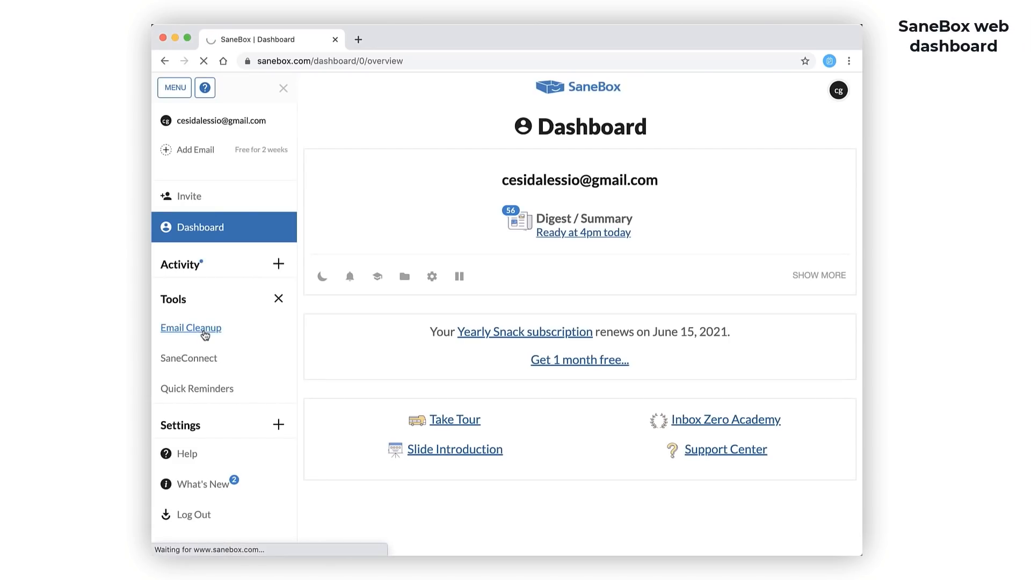
click(190, 327)
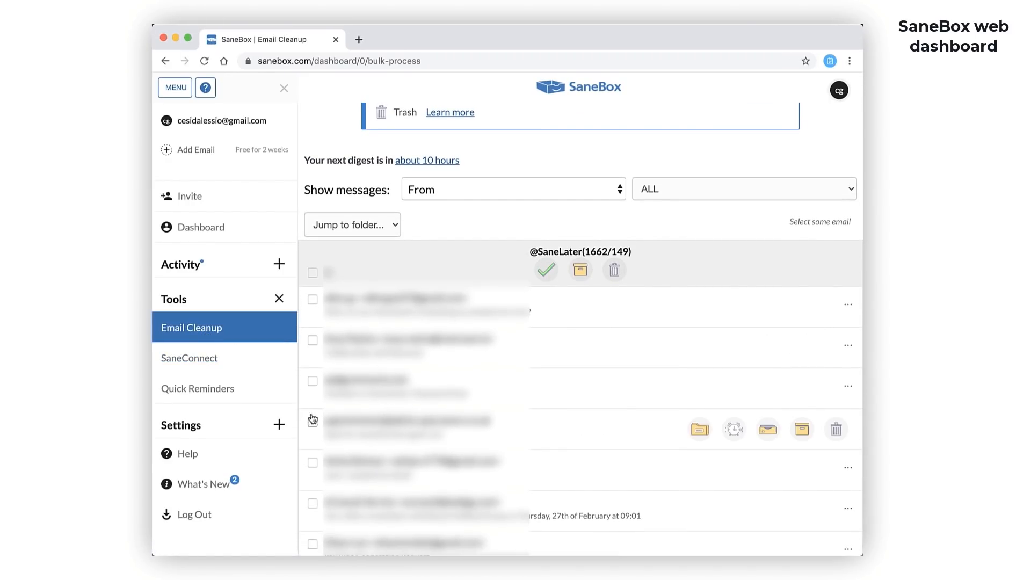
click(698, 429)
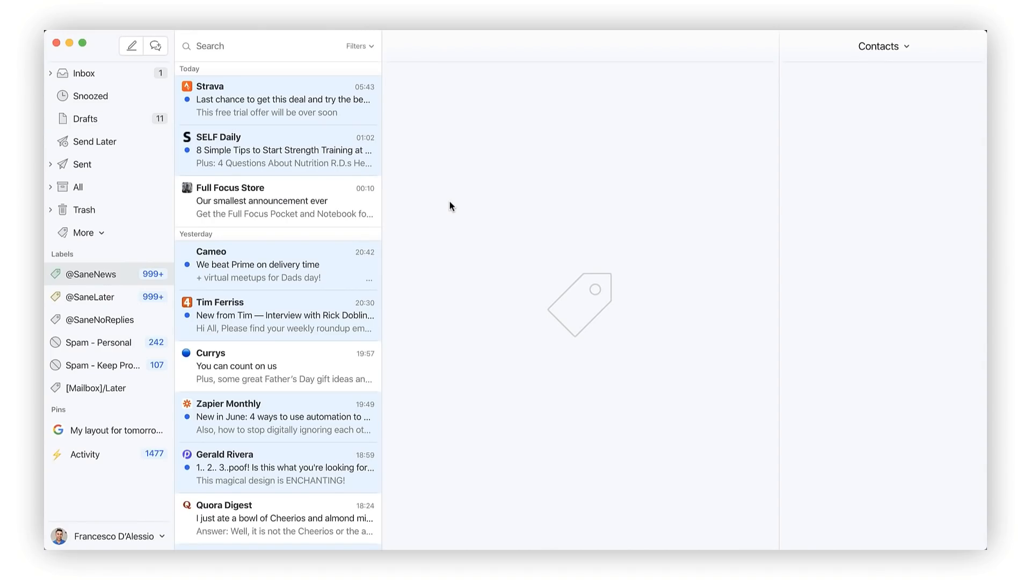
click(276, 200)
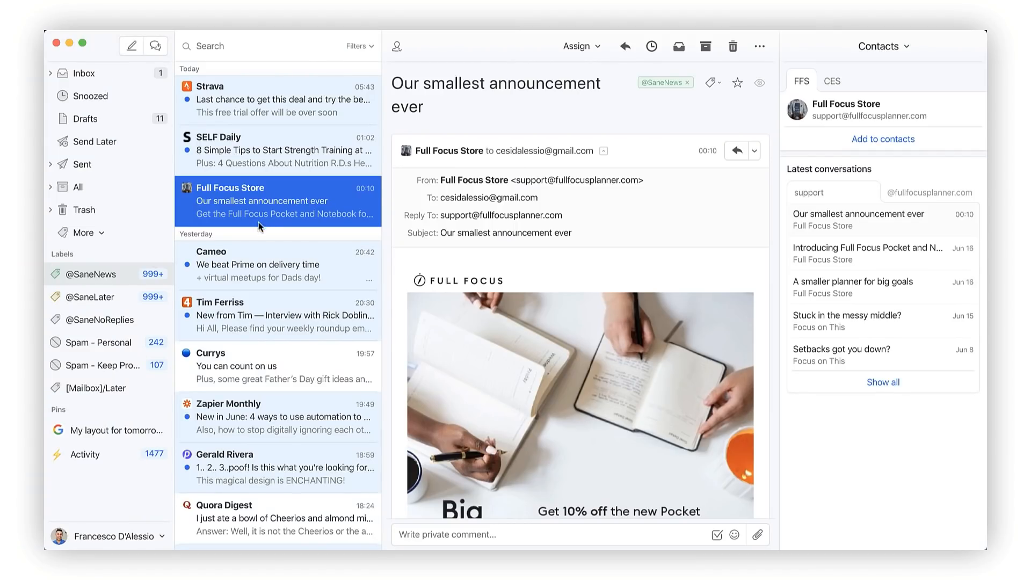
mouse_move(232, 354)
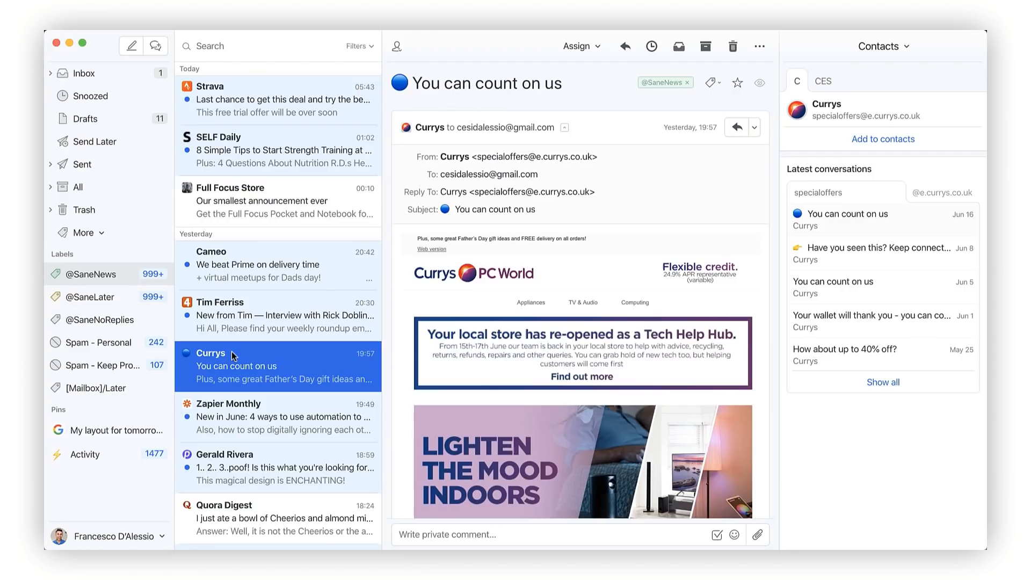
click(90, 296)
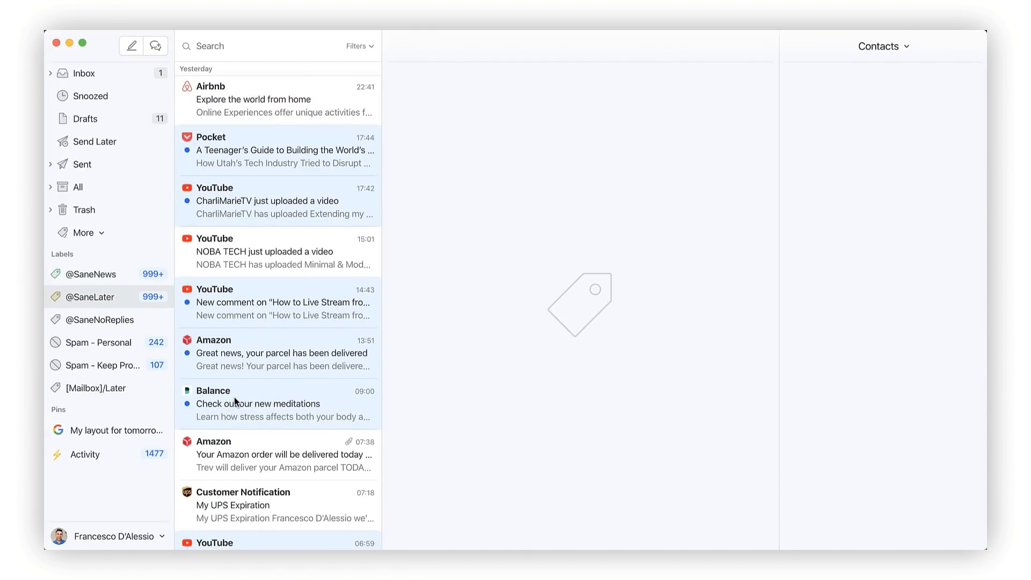
click(100, 320)
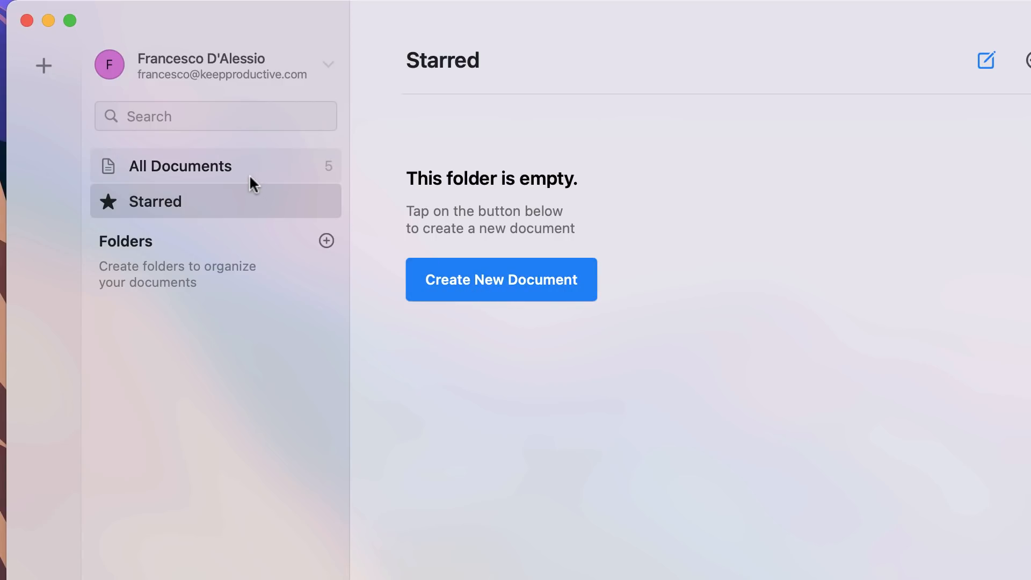
Start a new blank untitled document in Craft
click(180, 166)
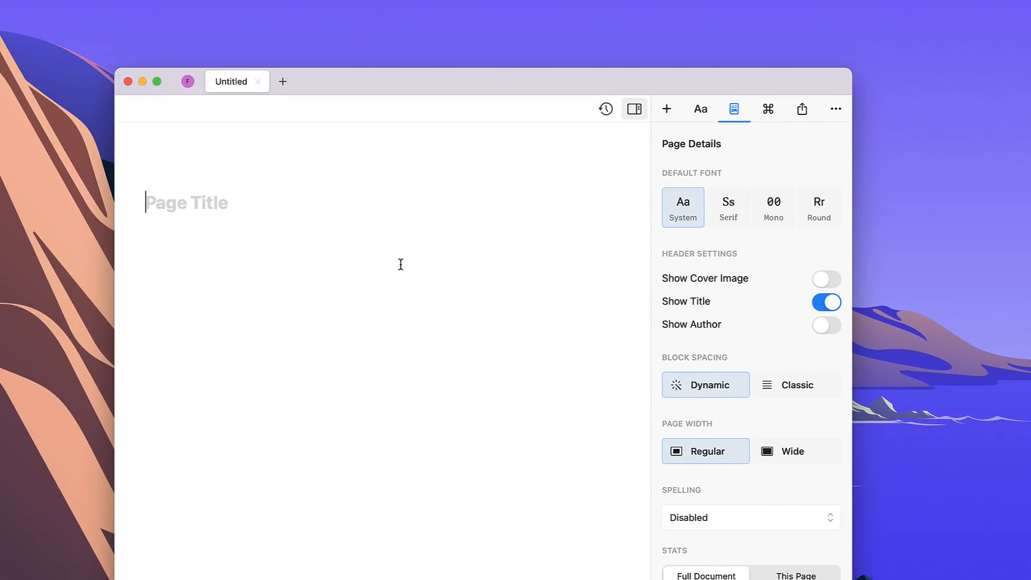
mouse_move(310, 211)
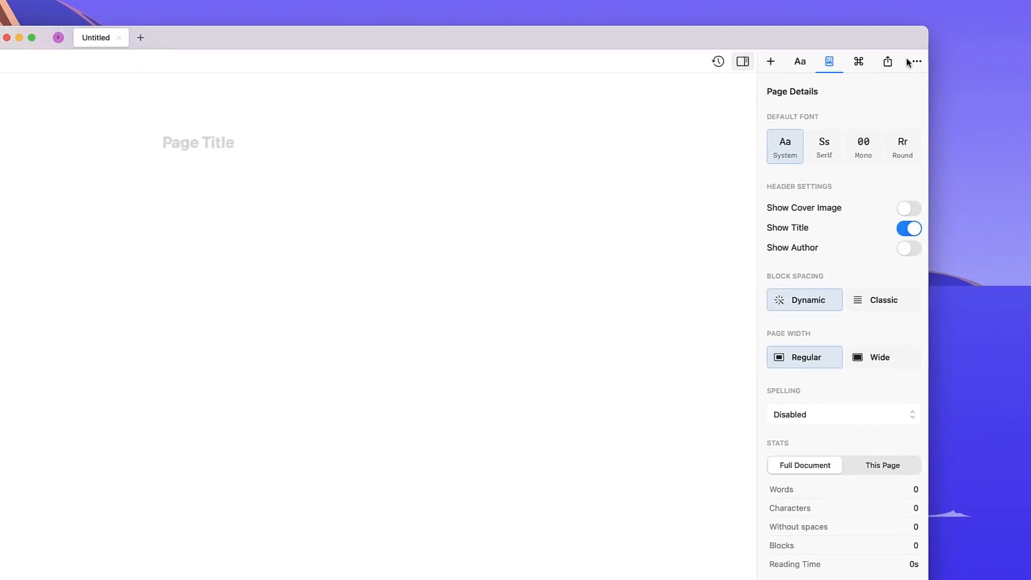
Title the document 'Craft' and add the line 'Create Amazing Documents' beneath it
click(771, 61)
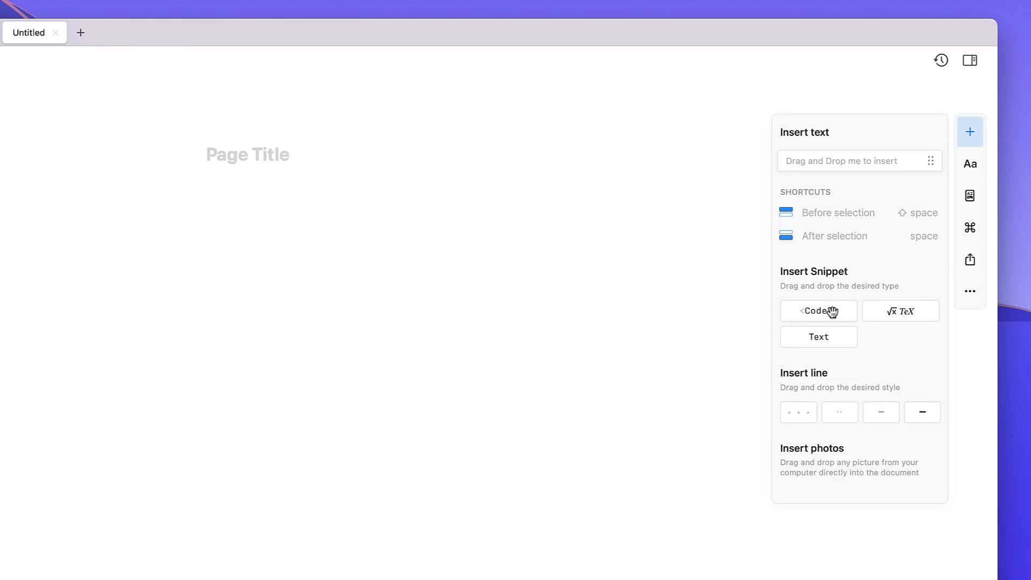
mouse_move(798, 417)
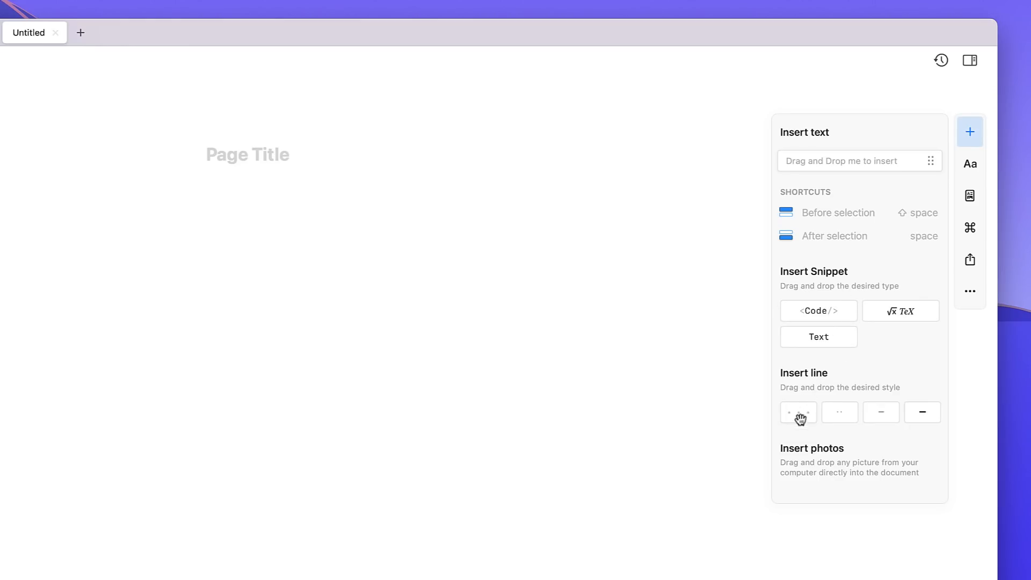
mouse_move(808, 441)
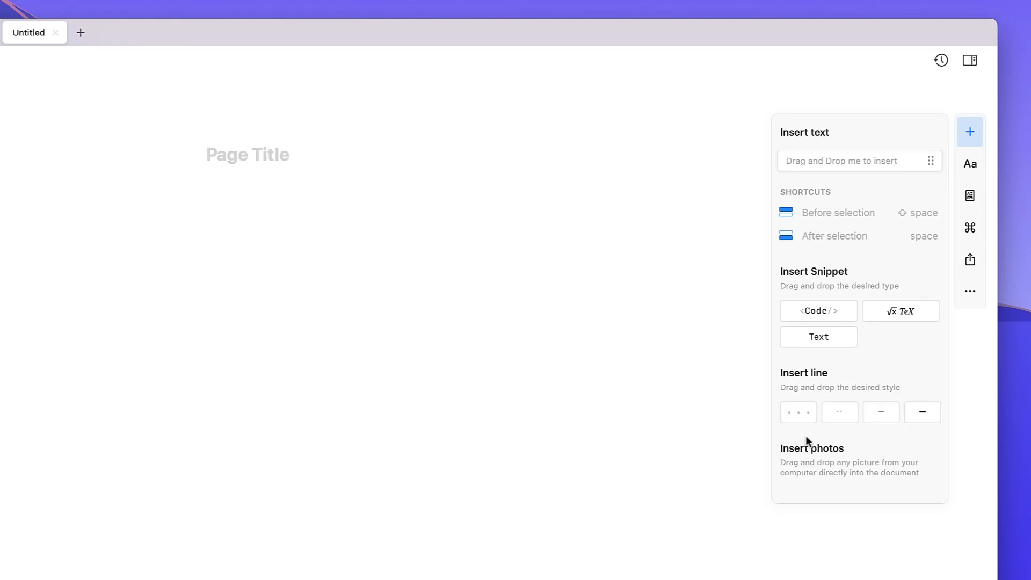
mouse_move(832, 484)
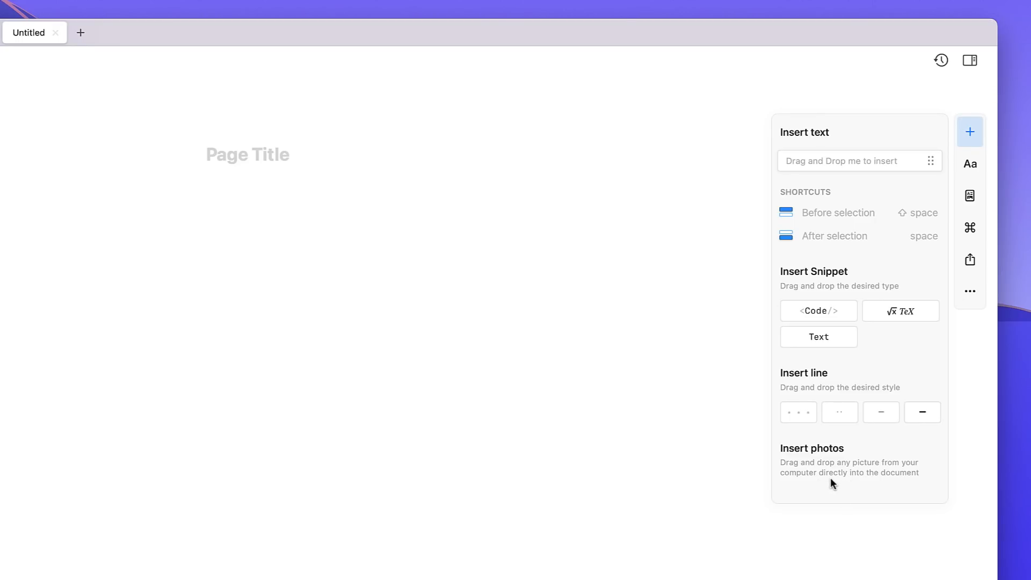
mouse_move(850, 475)
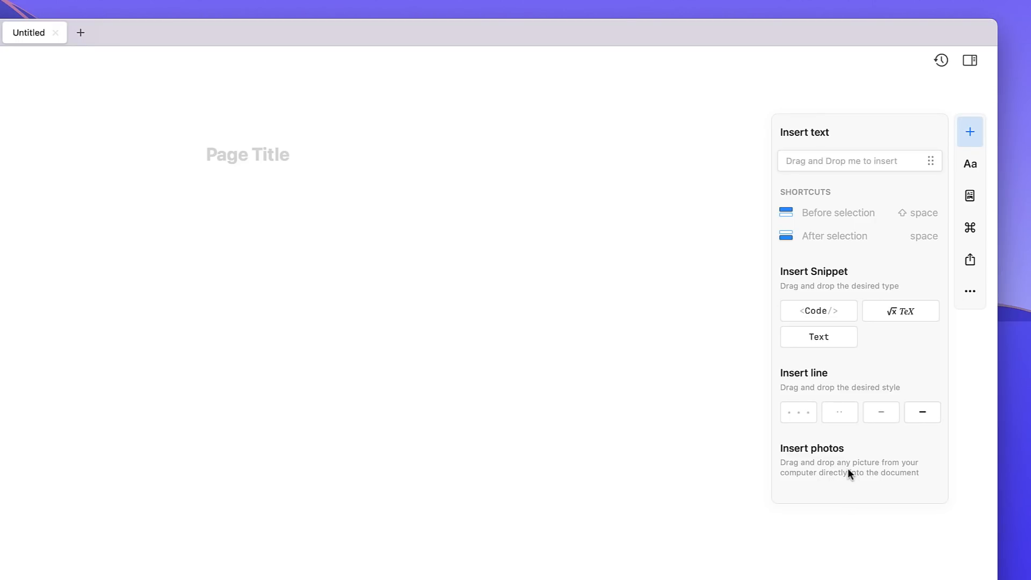
click(969, 163)
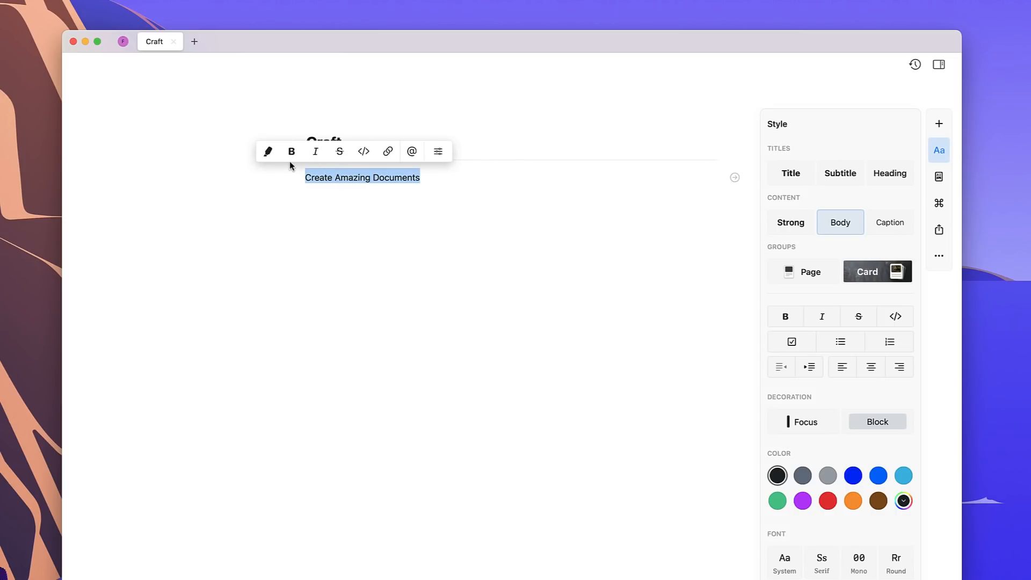
mouse_move(803, 241)
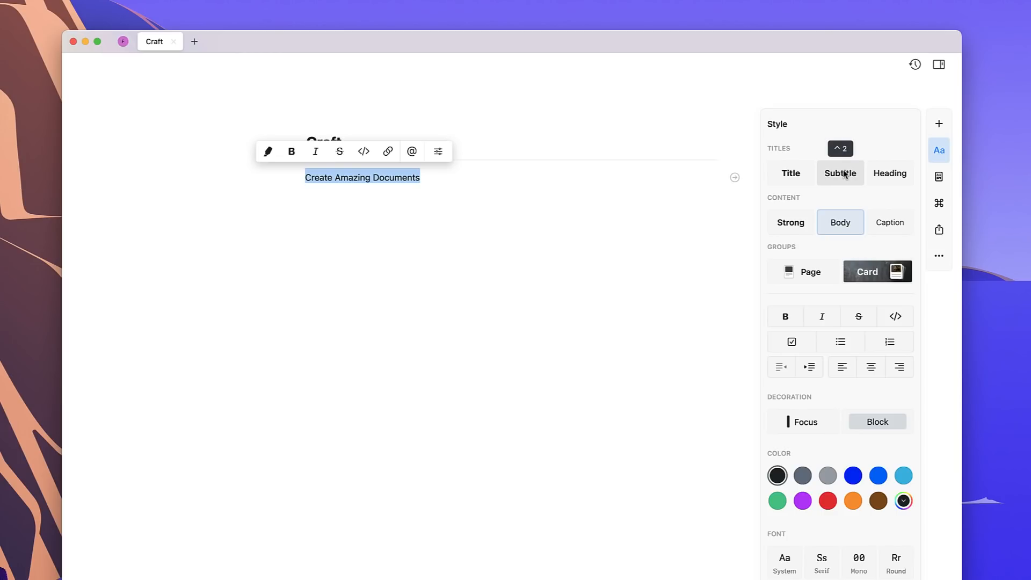
Try Heading and Body on 'Create Amazing Documents', then set it to Strong text
click(889, 173)
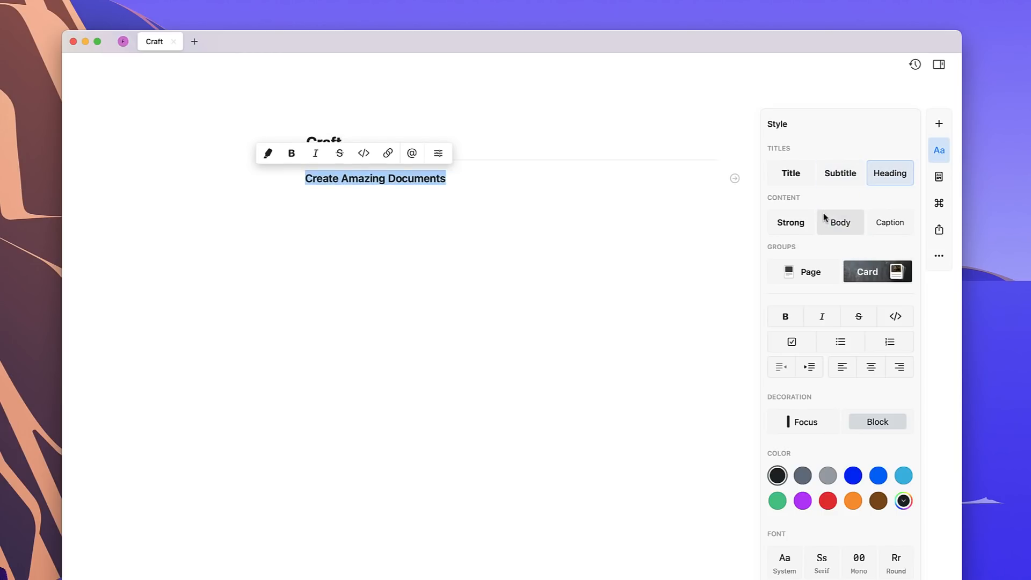
click(839, 223)
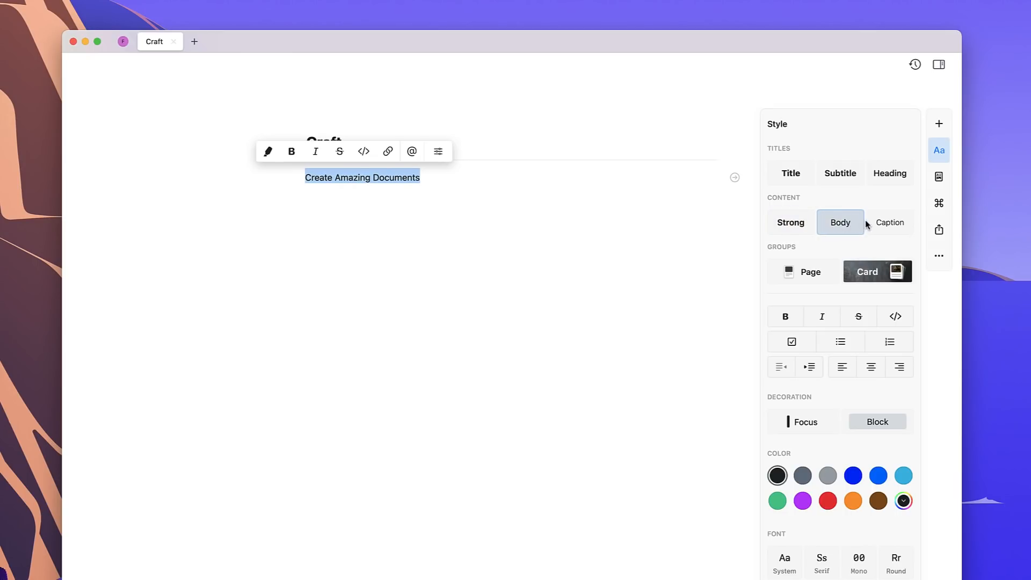
click(790, 222)
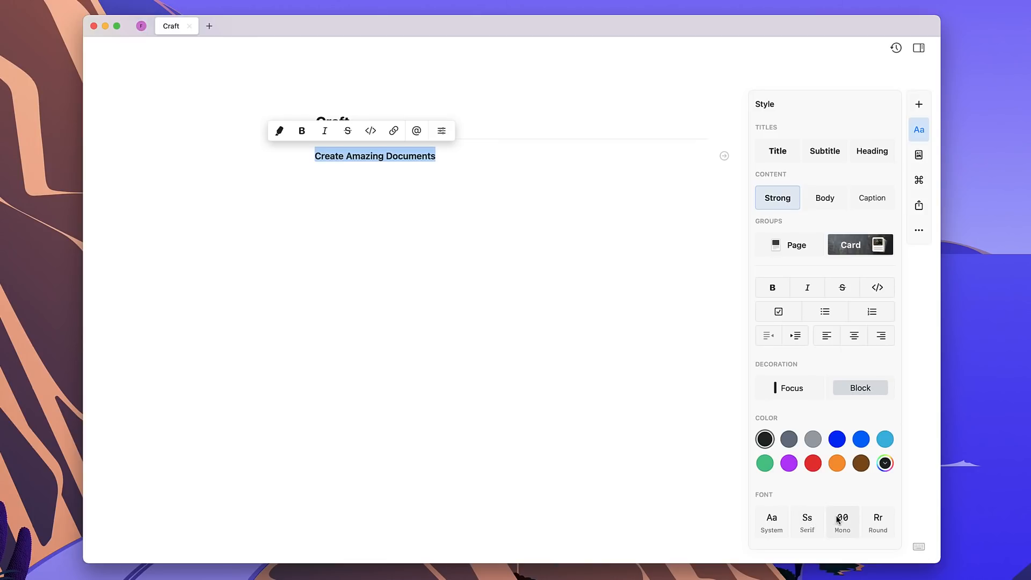
click(919, 155)
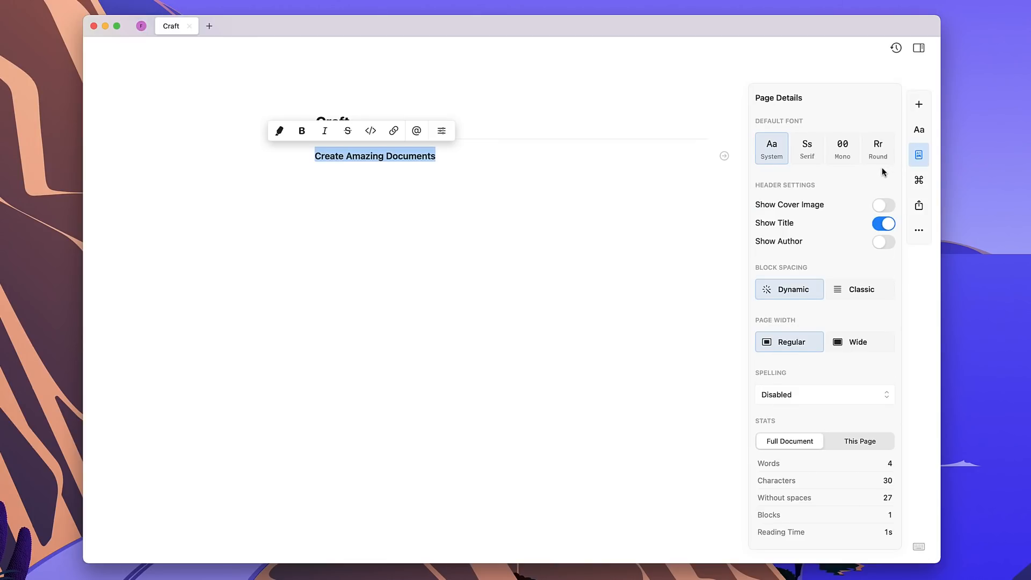
mouse_move(805, 170)
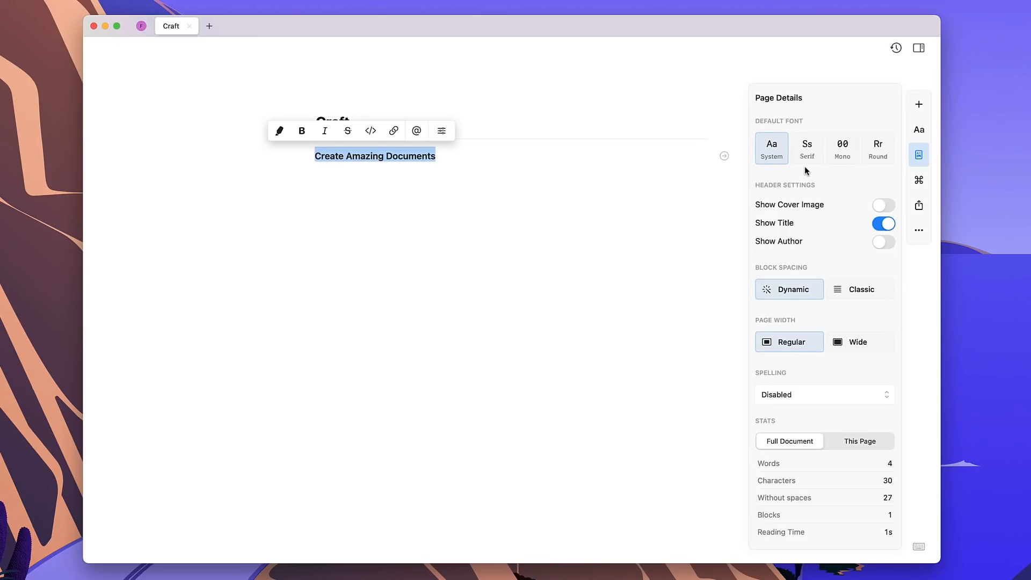
Toggle Serif font and cover image in Page Details, ending on System font with no cover
click(806, 148)
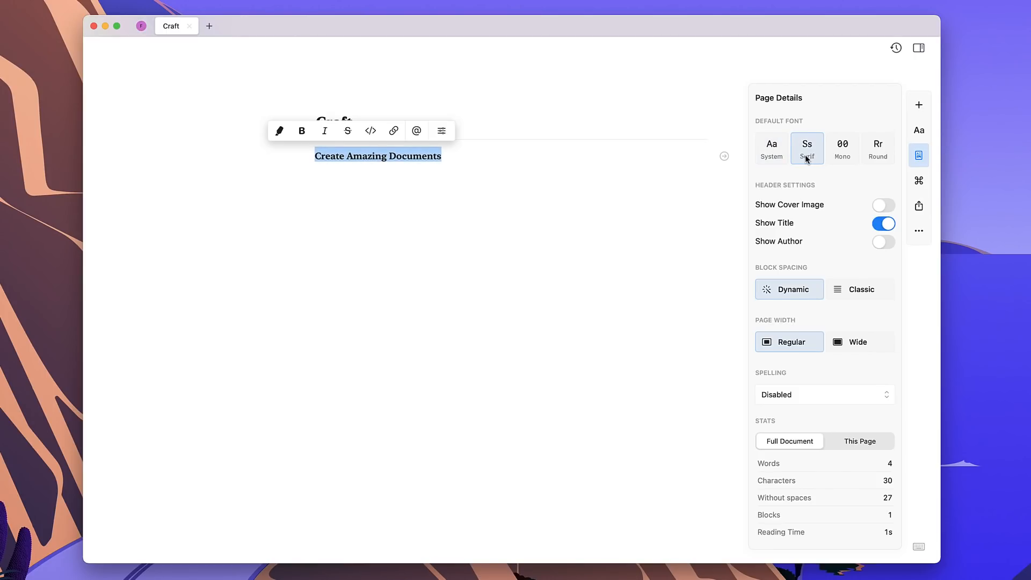
click(771, 148)
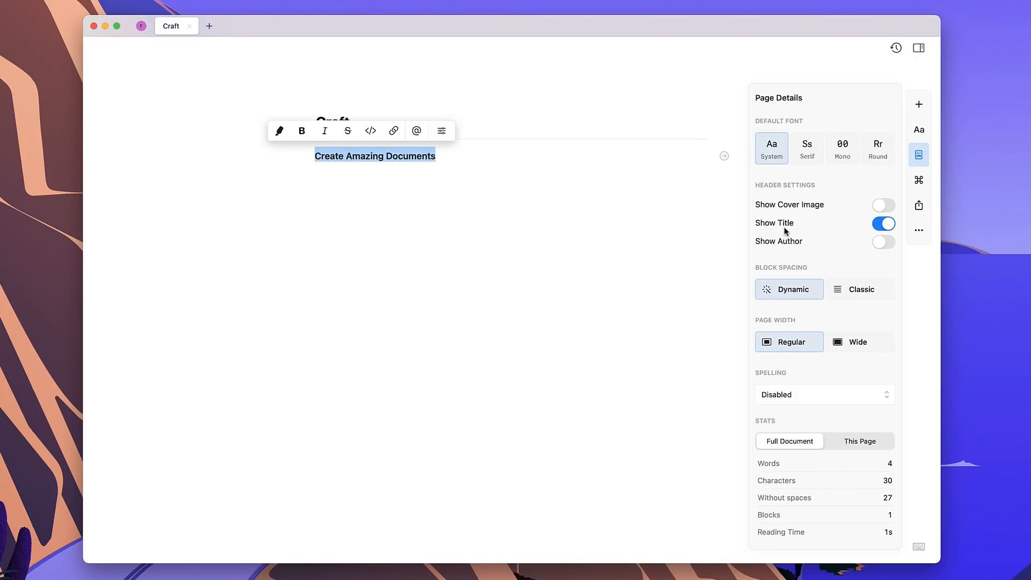
click(882, 204)
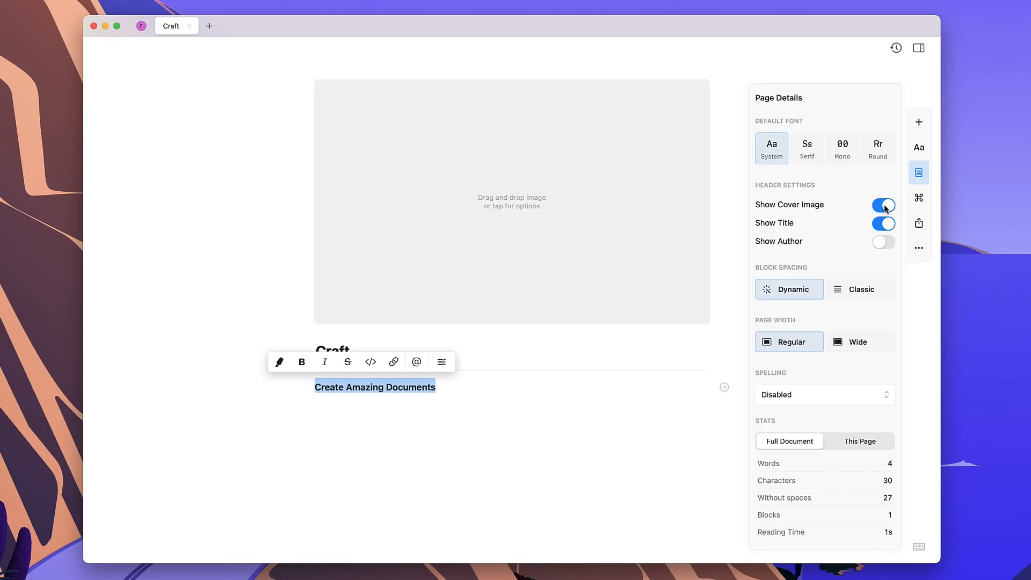
click(883, 205)
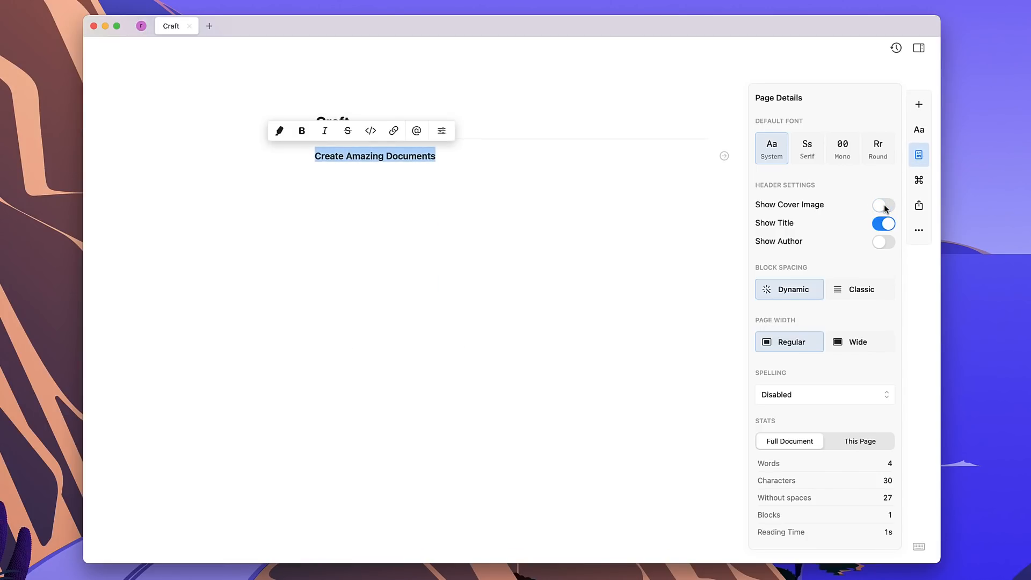
mouse_move(863, 279)
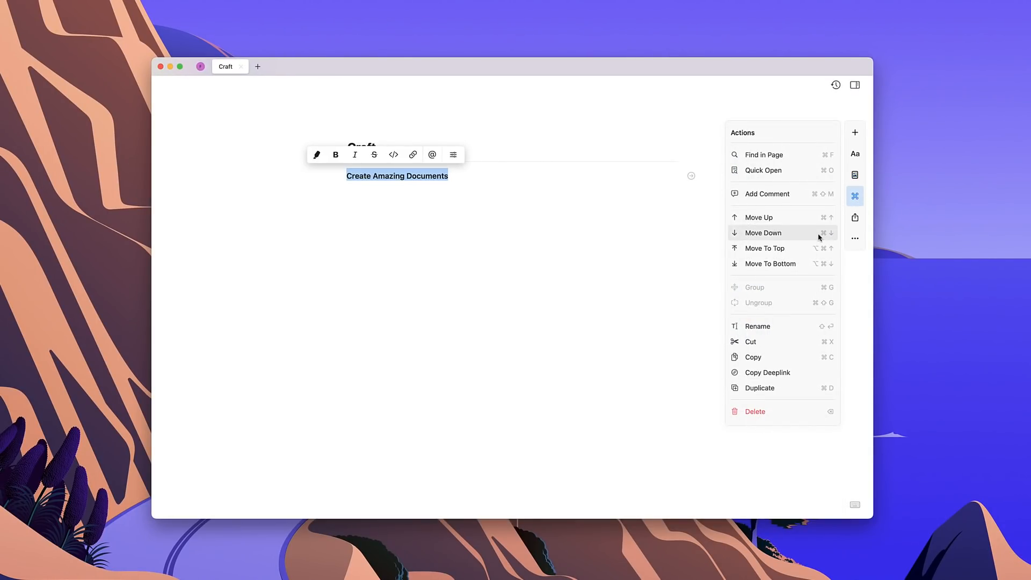
mouse_move(809, 275)
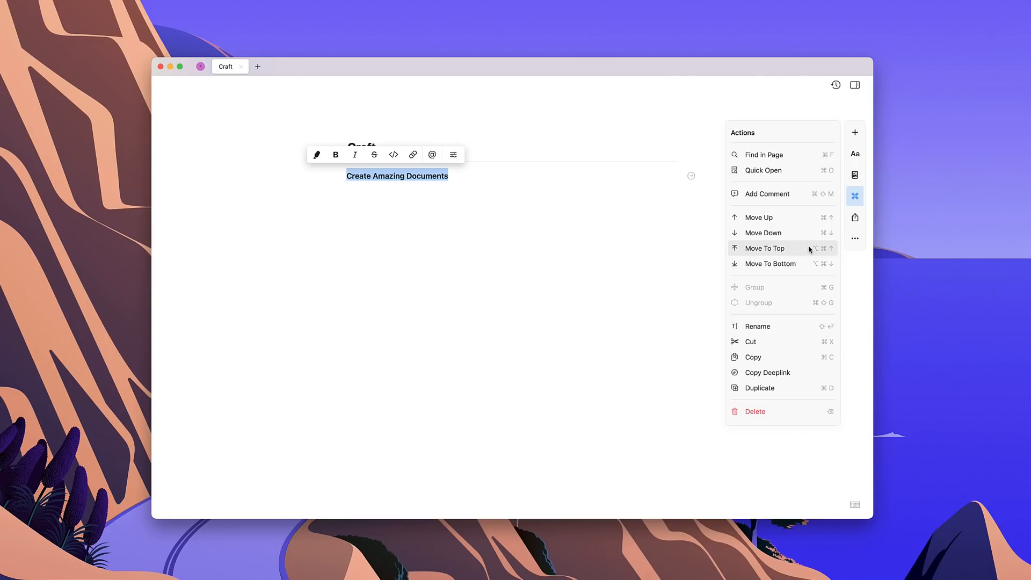
mouse_move(631, 232)
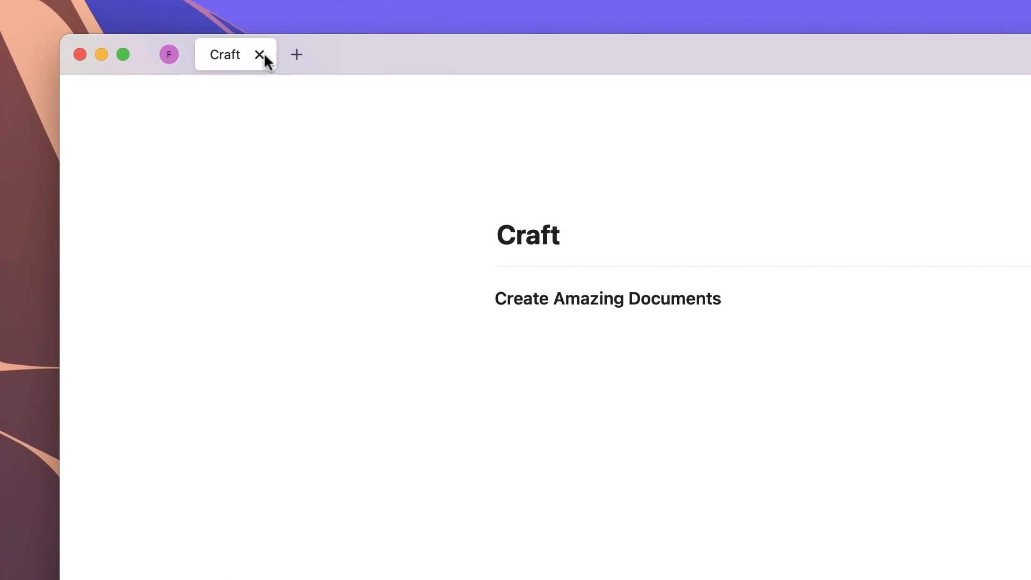
mouse_move(246, 60)
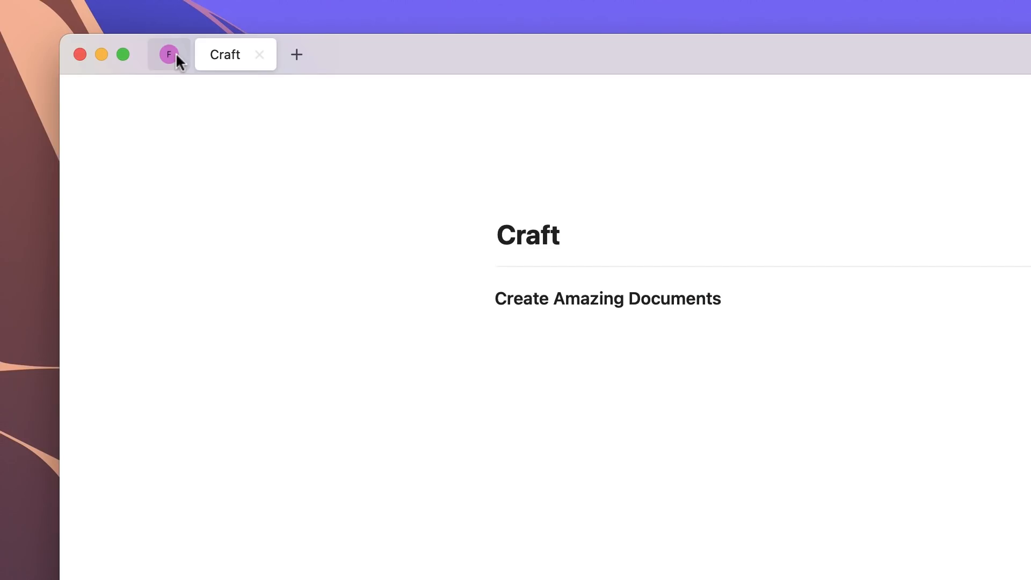
Return to All Documents and open the Best Resources document
click(167, 54)
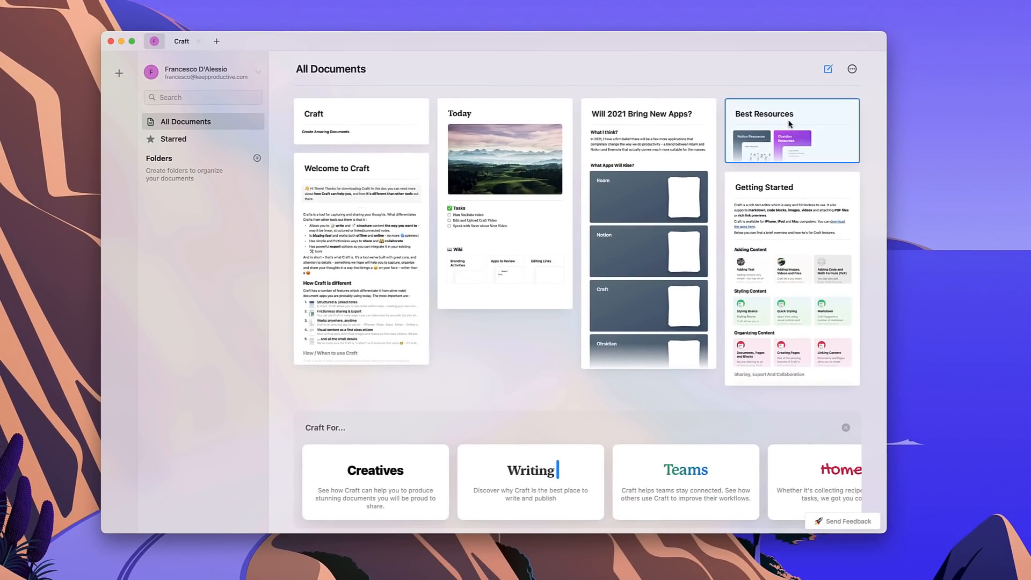
double_click(790, 130)
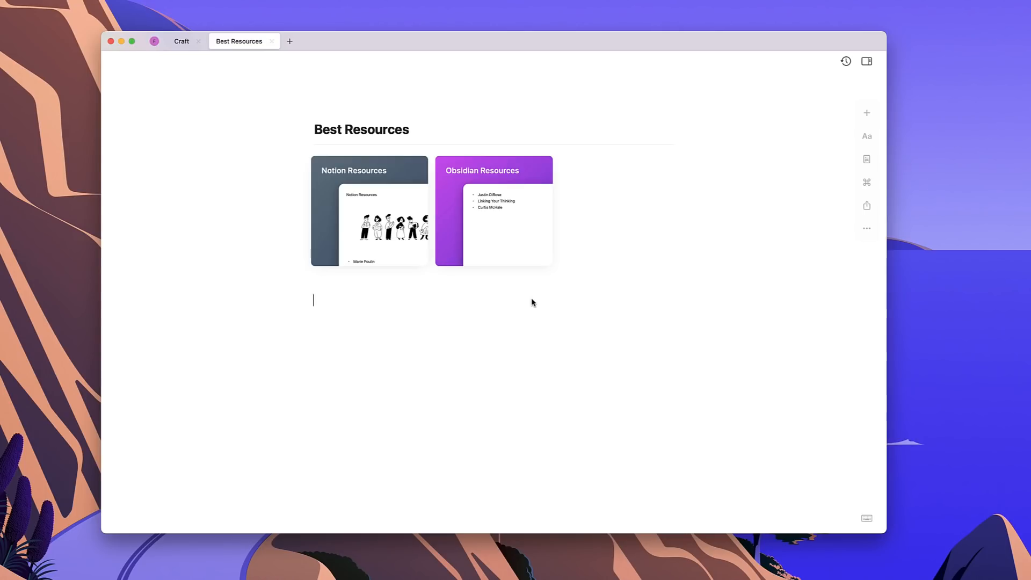
Add a 'Craft Resources' line below the Notion and Obsidian cards
text(Craft Resources)
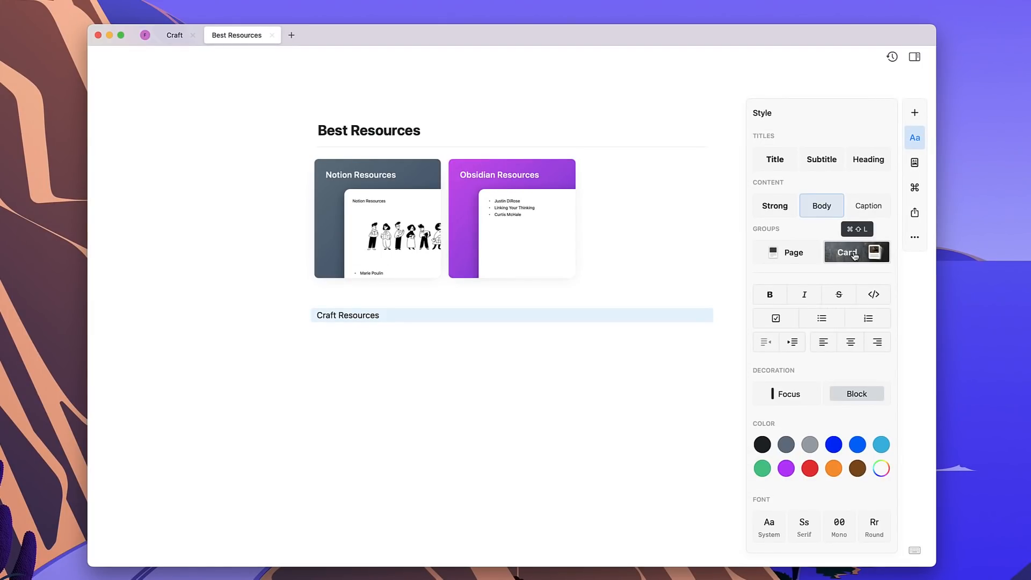
Turn 'Craft Resources' into a card and apply the blue-teal gradient style
click(857, 251)
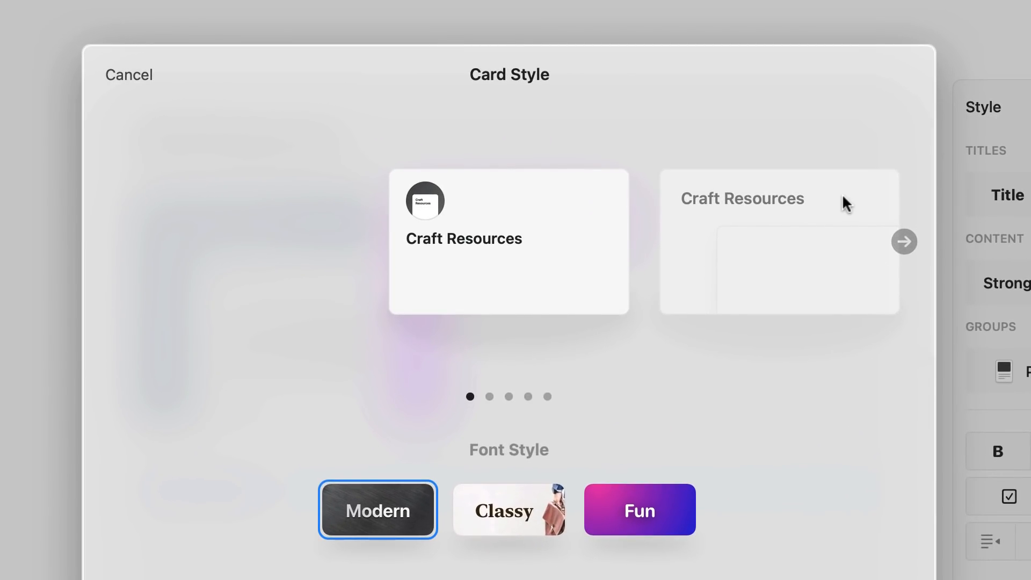
click(904, 241)
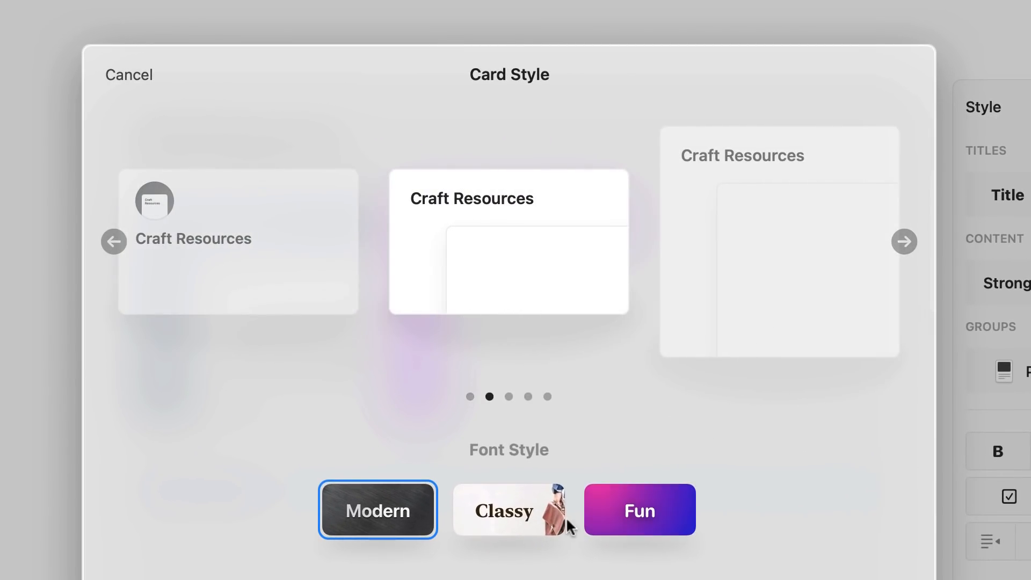
click(904, 240)
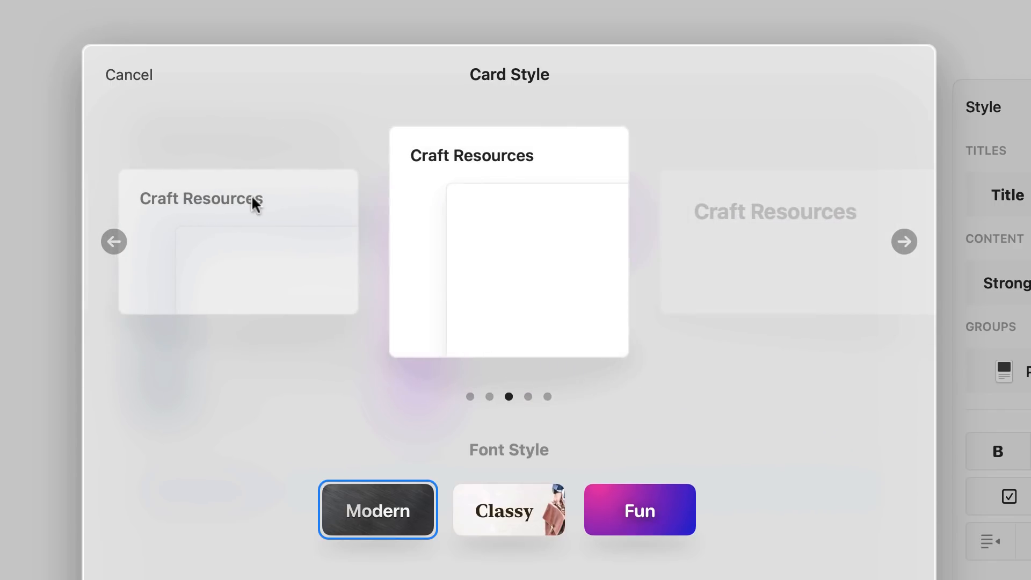
mouse_move(476, 509)
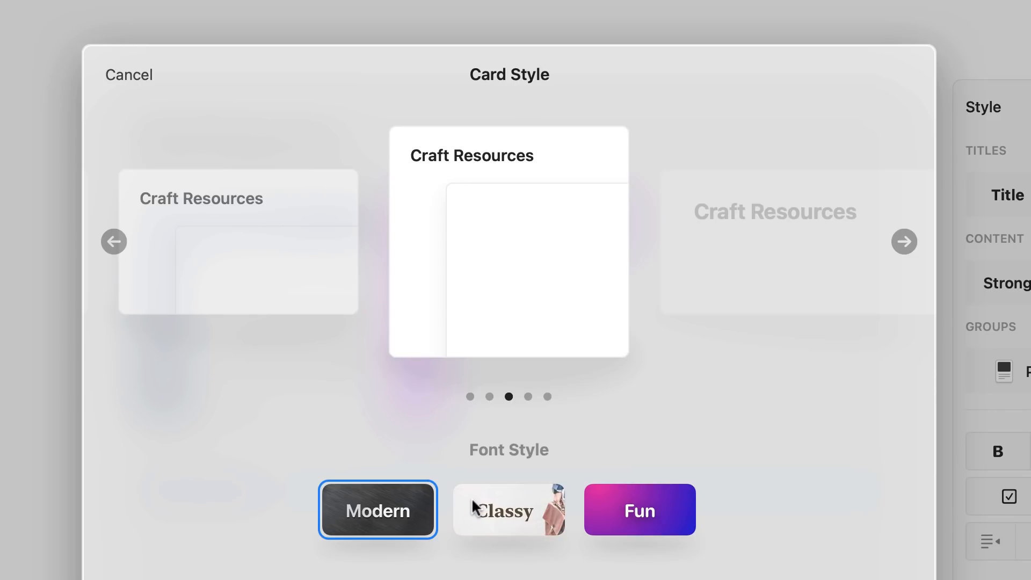
scroll(down, 3)
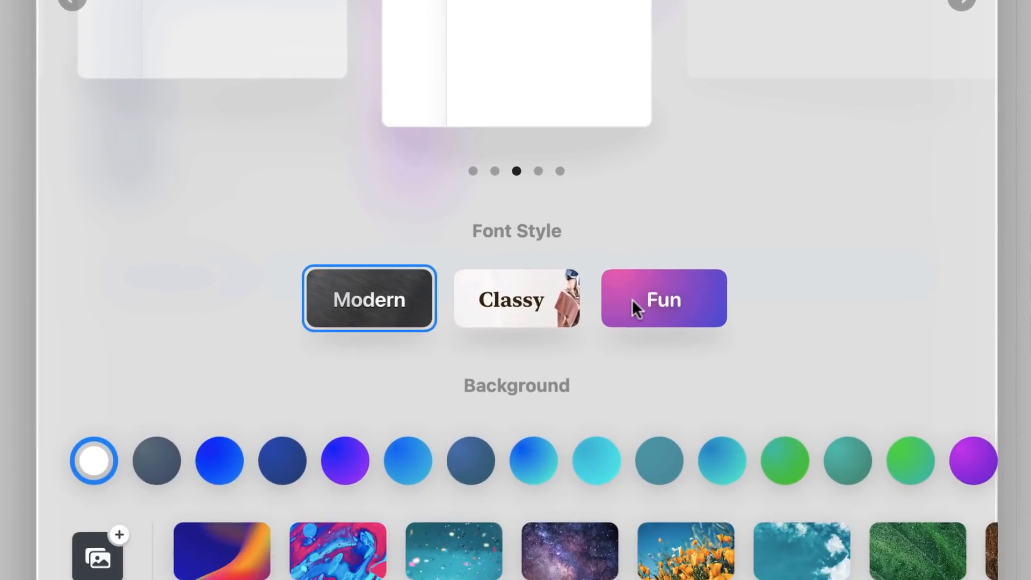
scroll(down, 3)
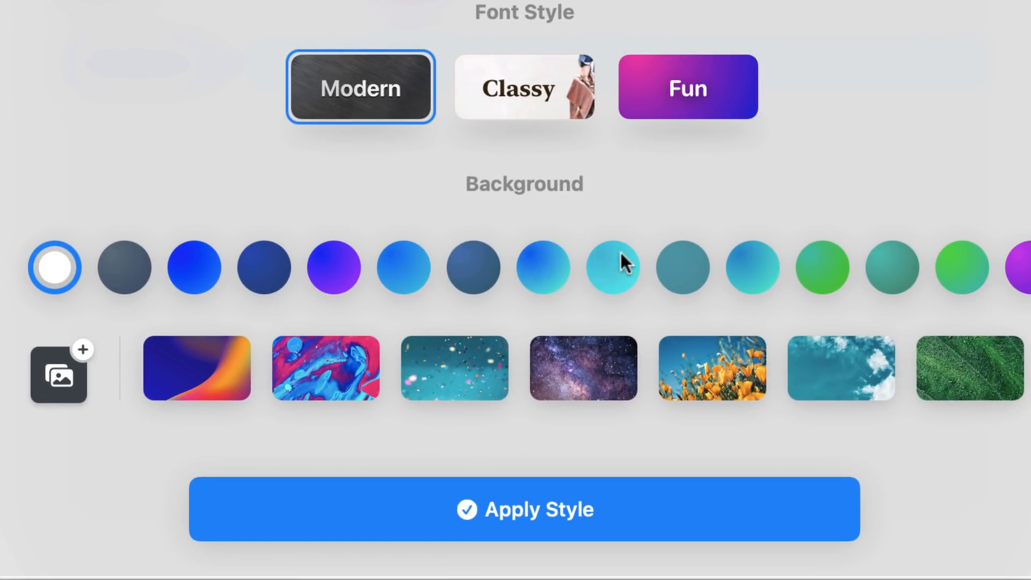
scroll(right, 3)
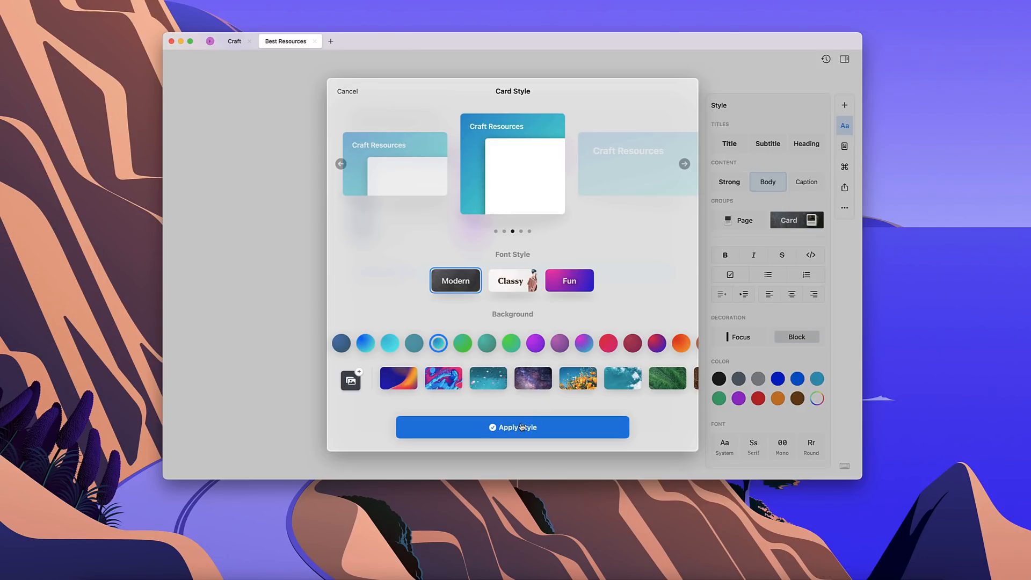
click(512, 427)
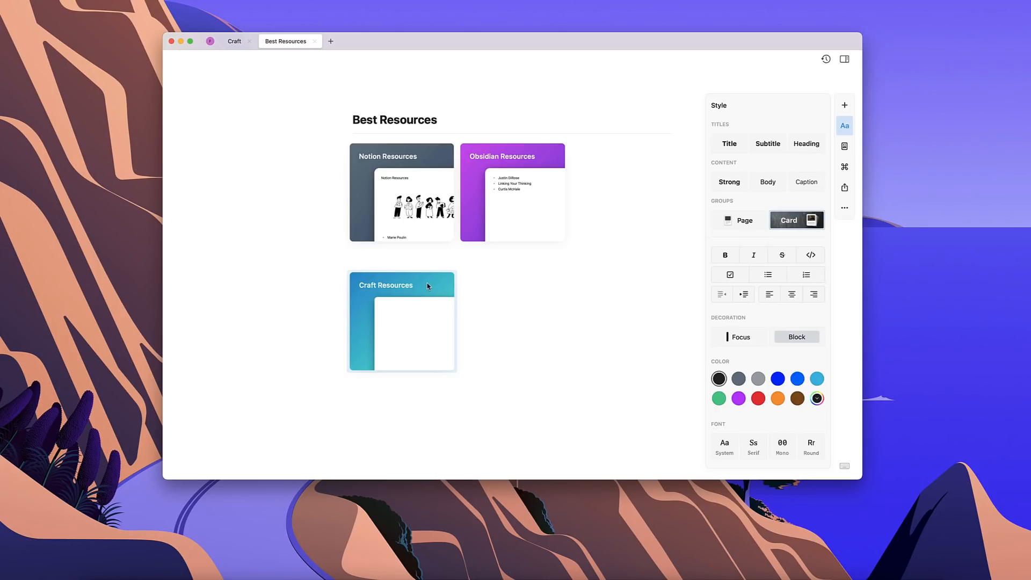
Move Craft Resources into the first card row and open the Notion Resources page
click(843, 126)
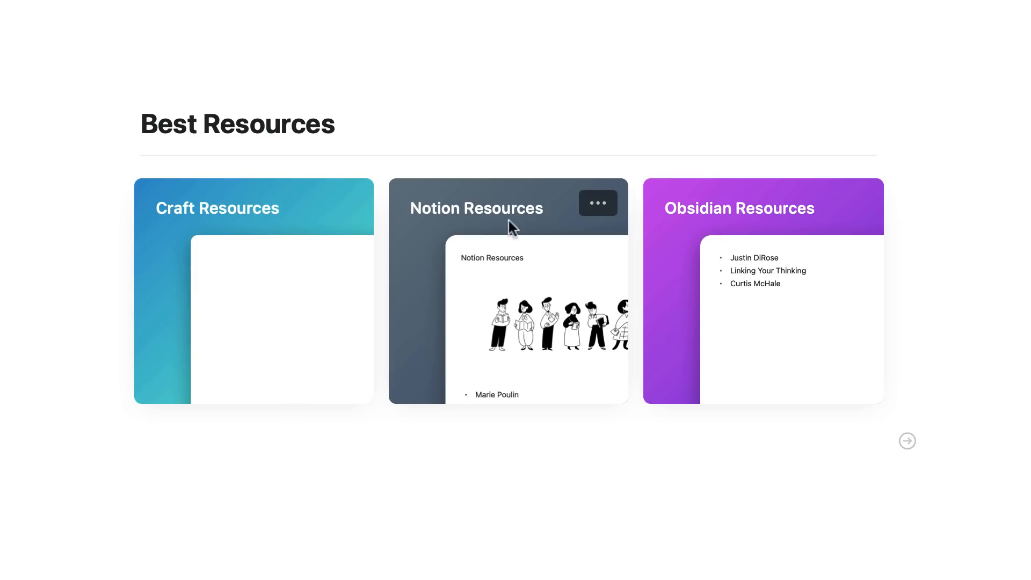
click(507, 209)
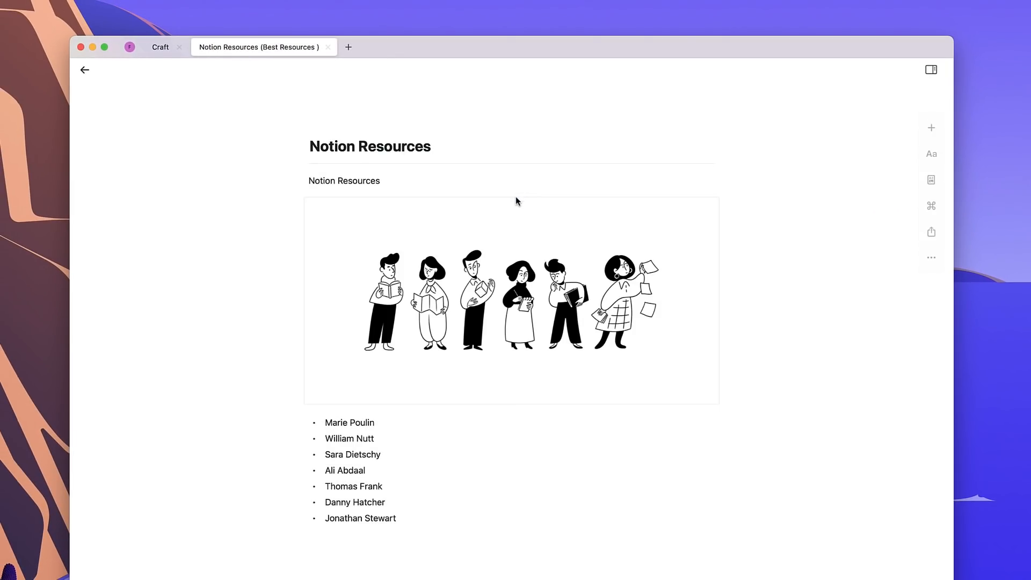
mouse_move(489, 341)
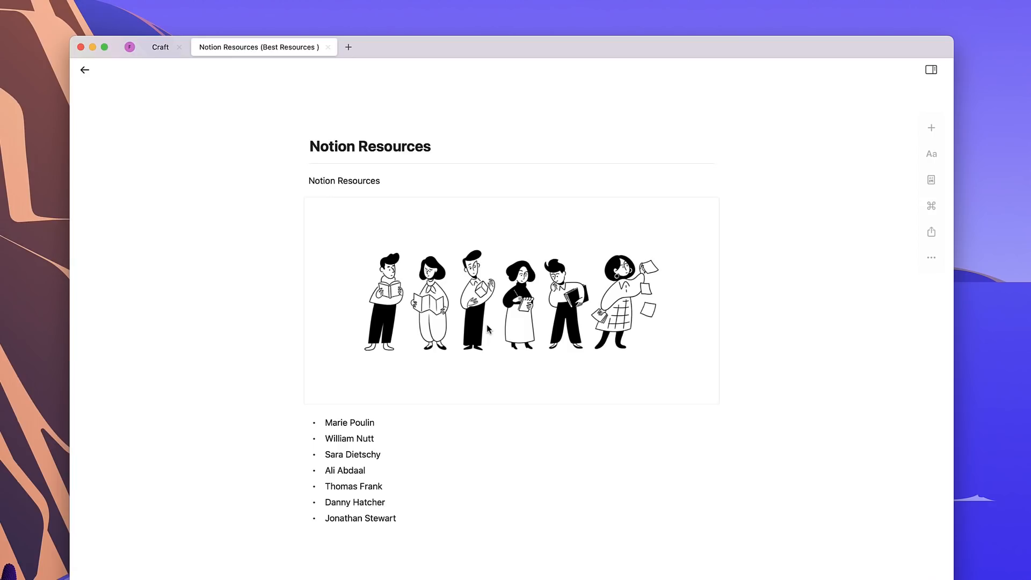
mouse_move(416, 374)
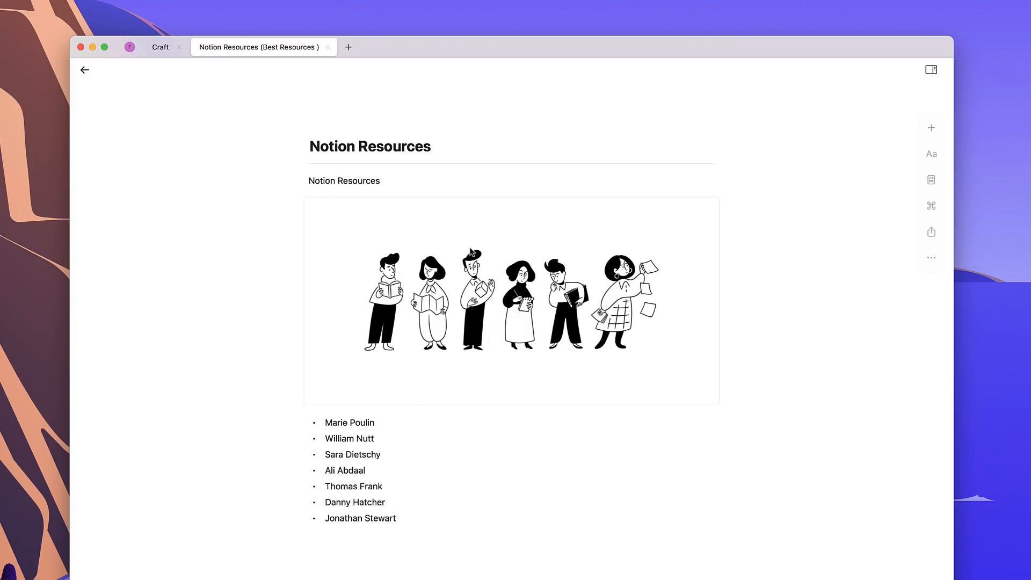
Show the Page Details and the Share/Export panel for Best Resources
click(85, 70)
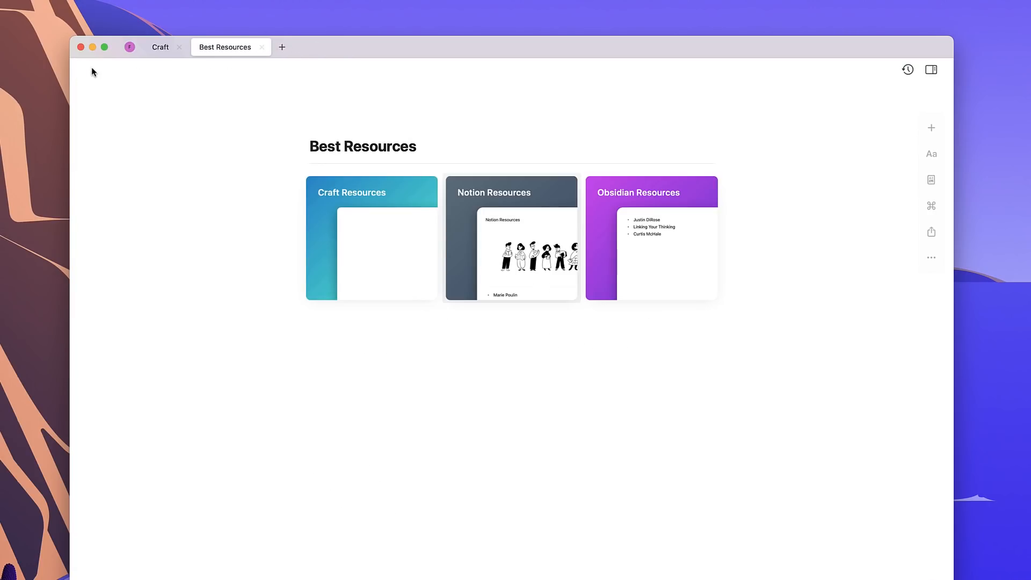
click(637, 192)
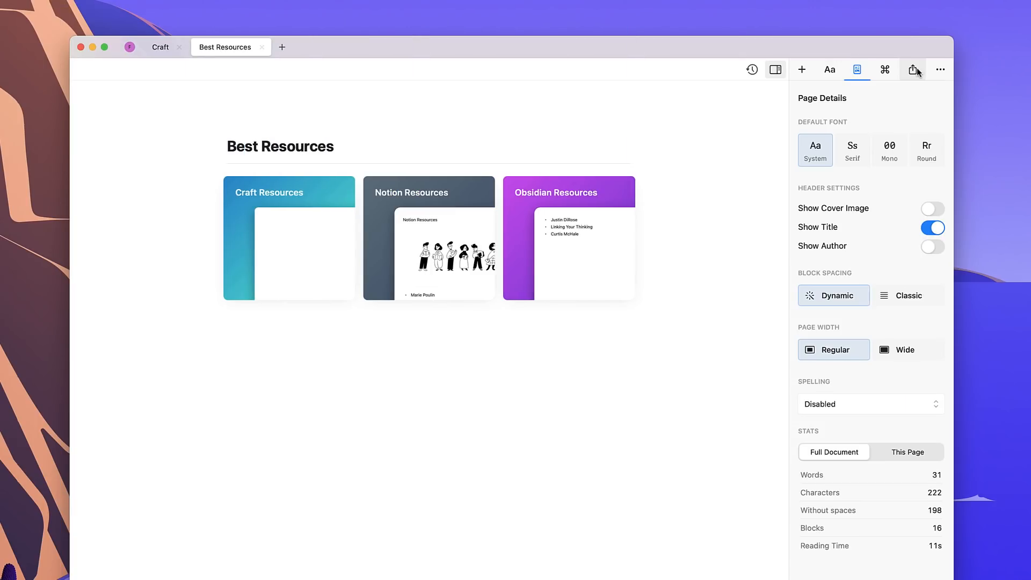
click(913, 68)
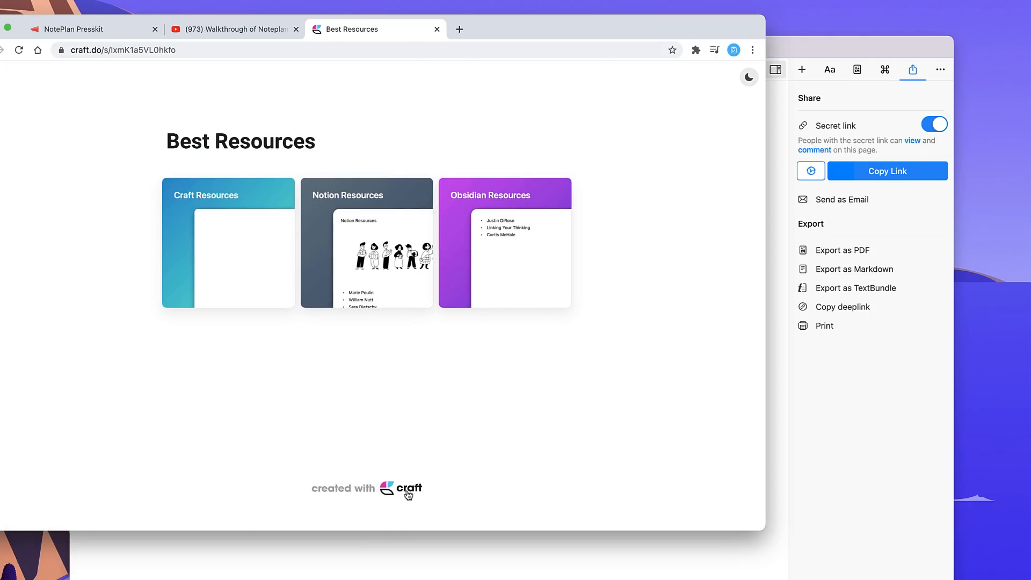
mouse_move(366, 197)
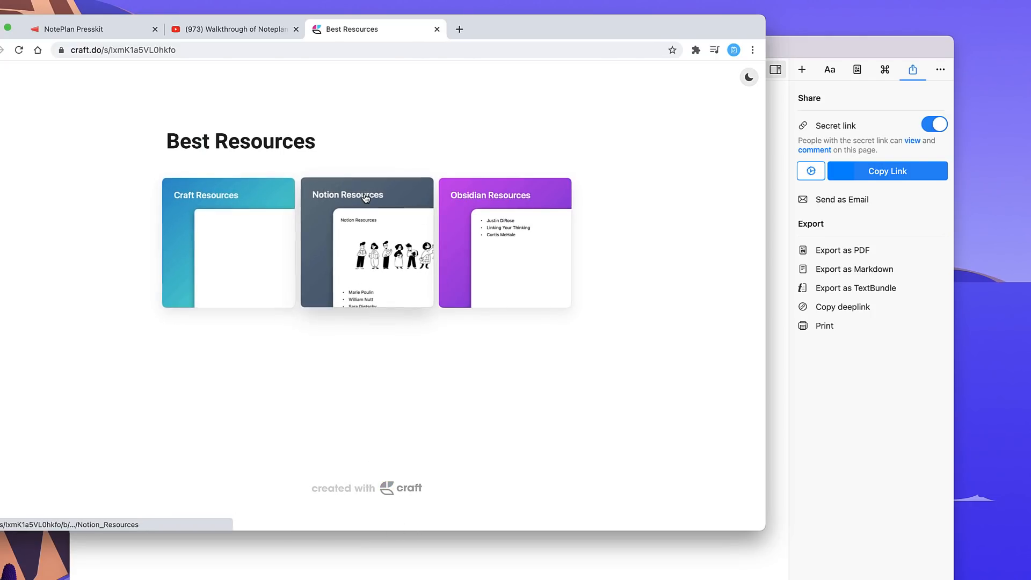
View the secret-link web version, open Notion Resources, then switch to the NotePlan Presskit
click(362, 195)
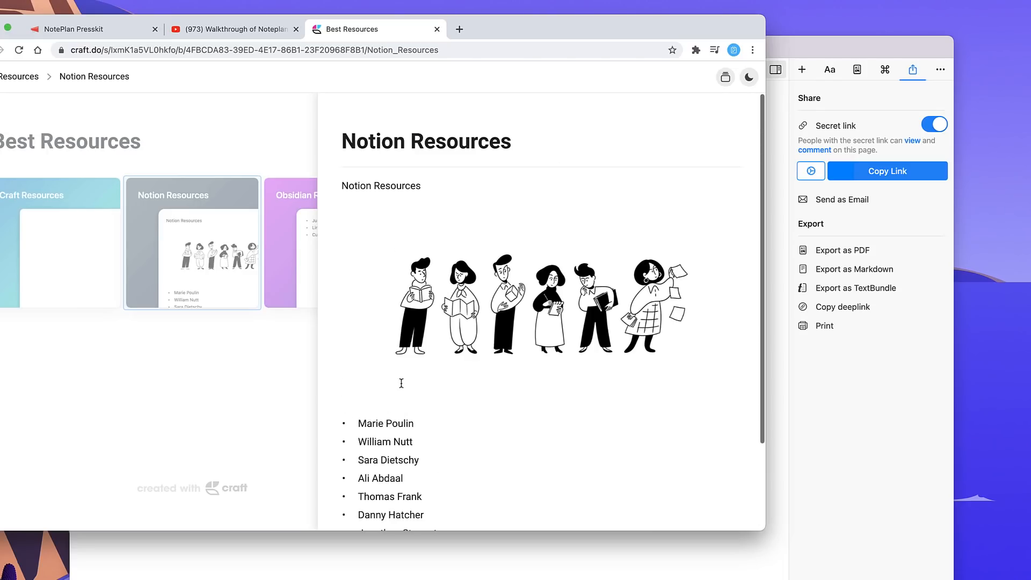
click(73, 29)
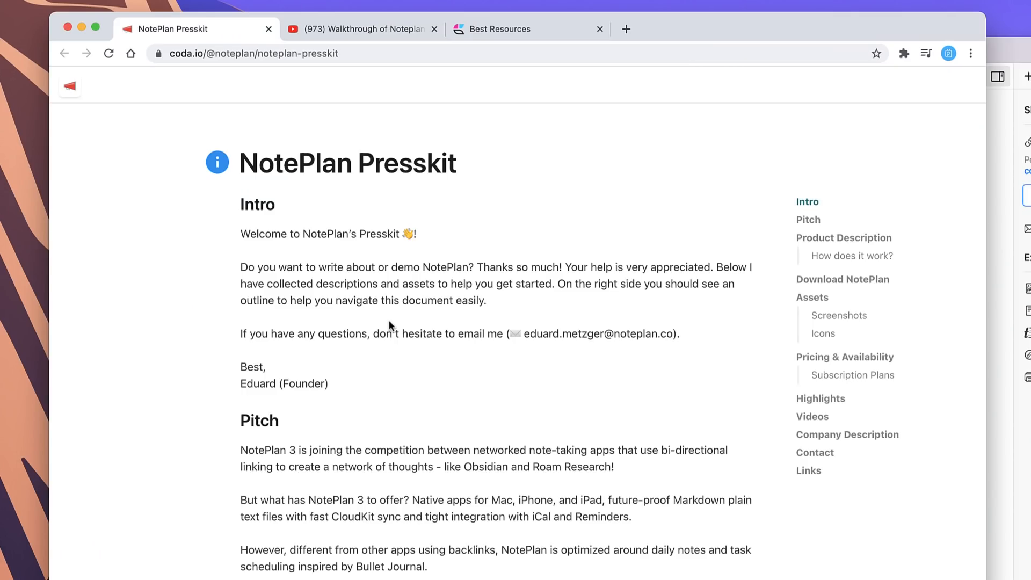
Scroll the NotePlan Presskit to Subscription Plans and close the walkthrough video tab
scroll(down, 3)
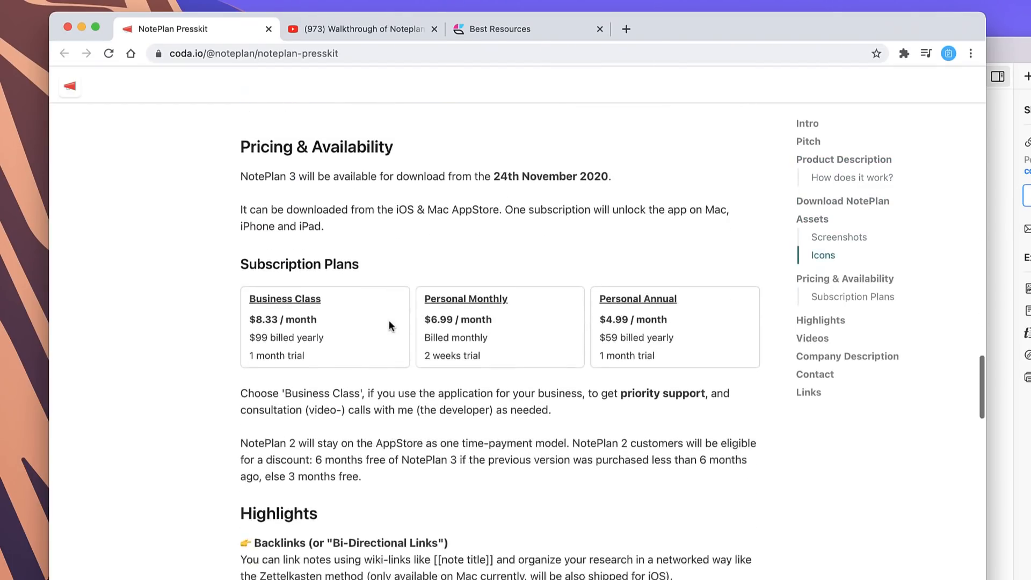
scroll(down, 3)
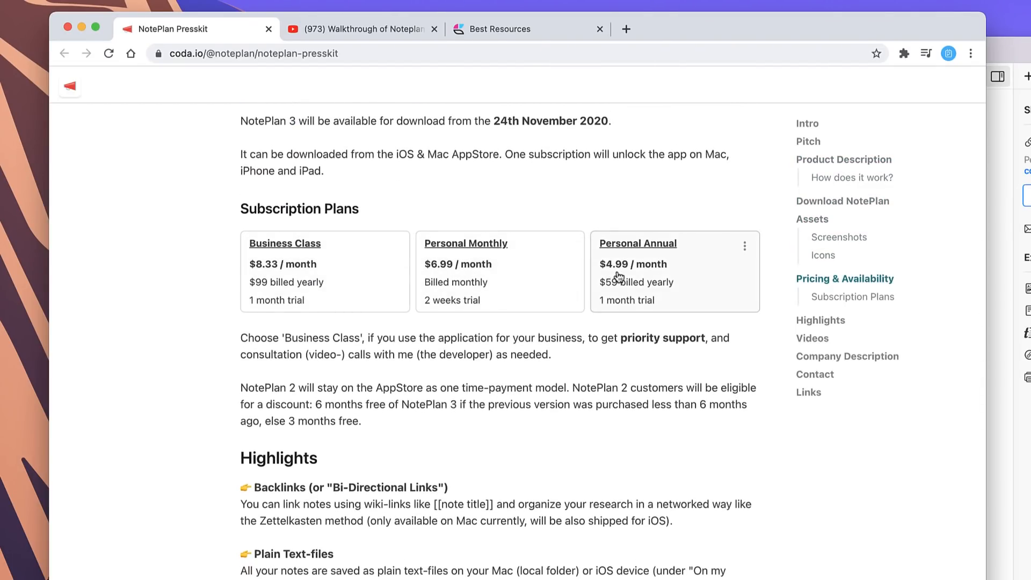
mouse_move(457, 271)
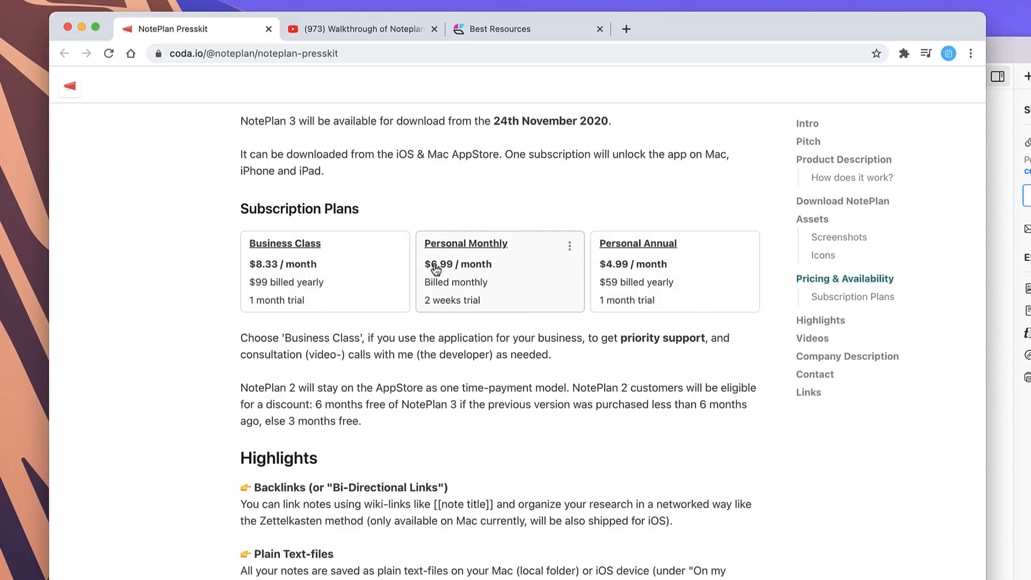
mouse_move(343, 281)
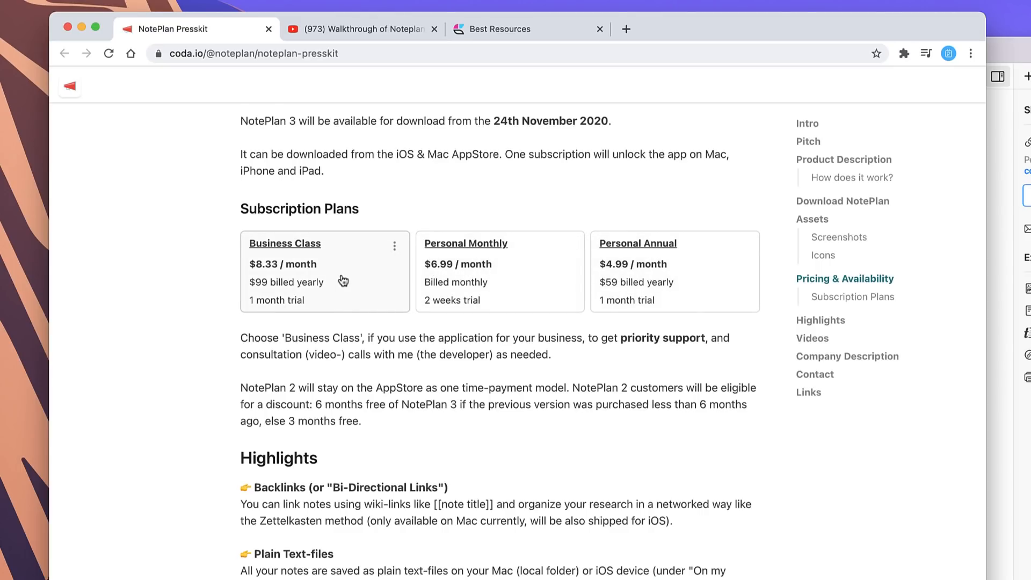
mouse_move(442, 34)
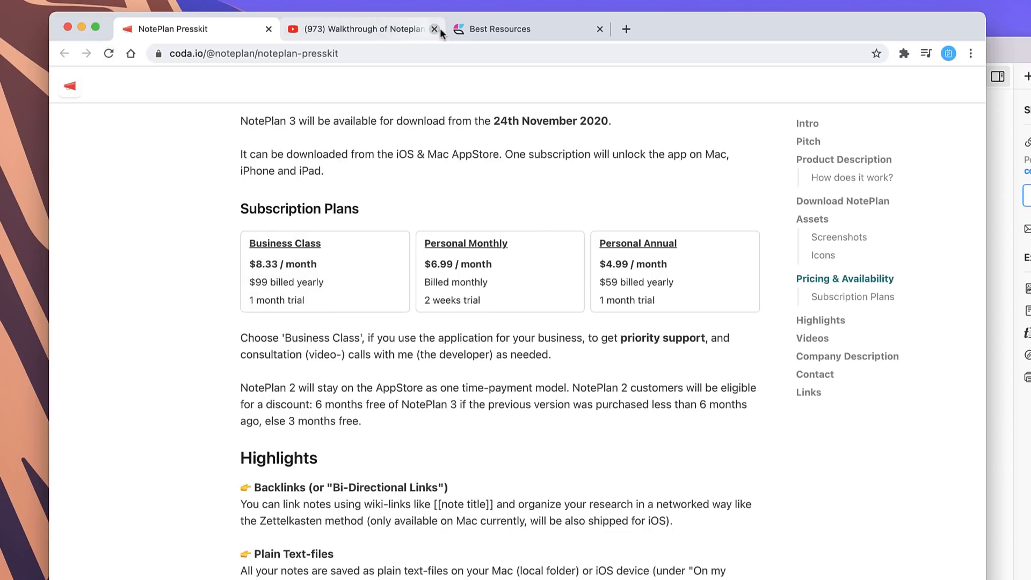
click(516, 29)
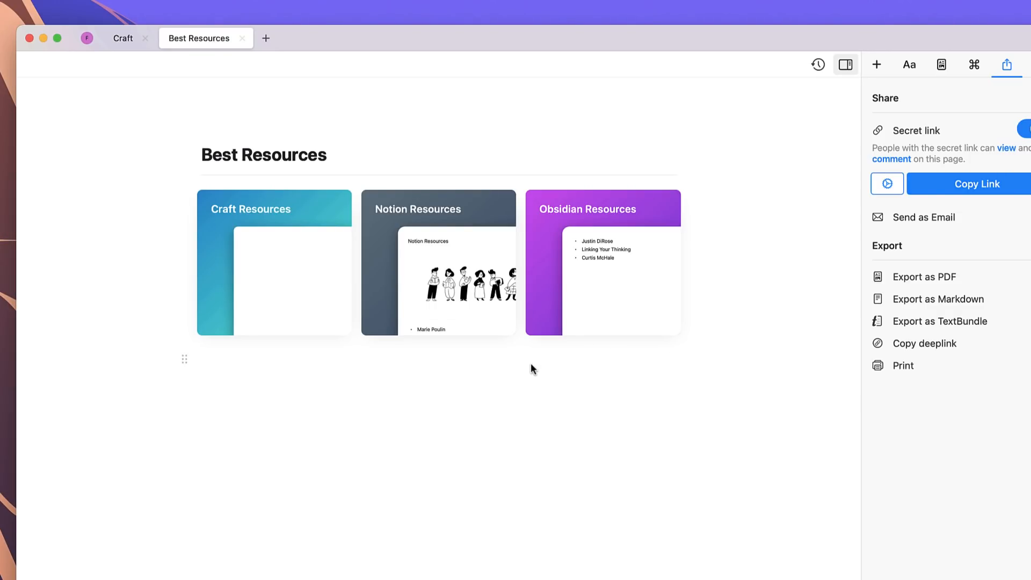
Add a NotePlan 3 page block below the cards and open Welcome to Craft in a new tab
click(204, 358)
text(NotePlan 3)
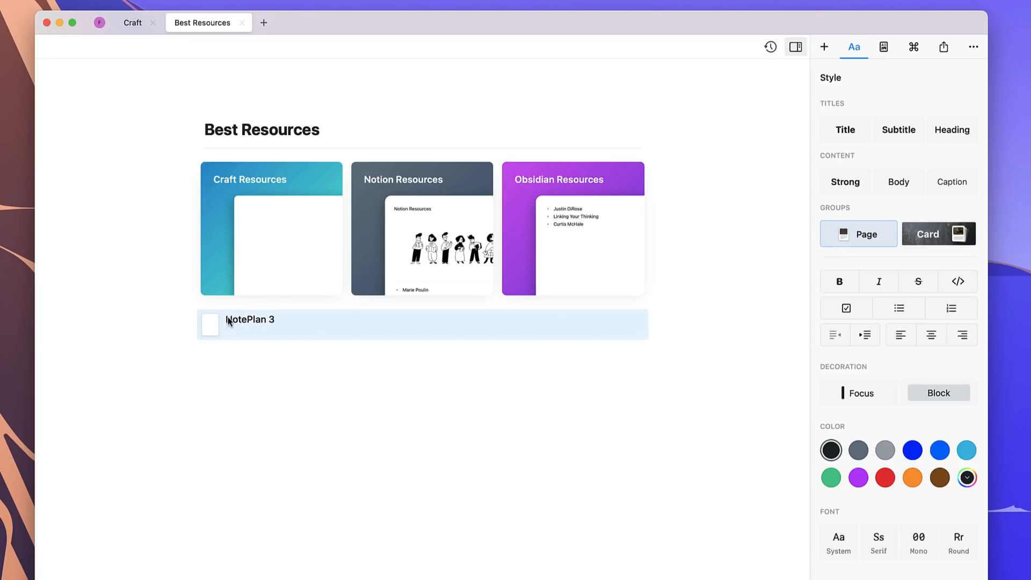
mouse_move(244, 326)
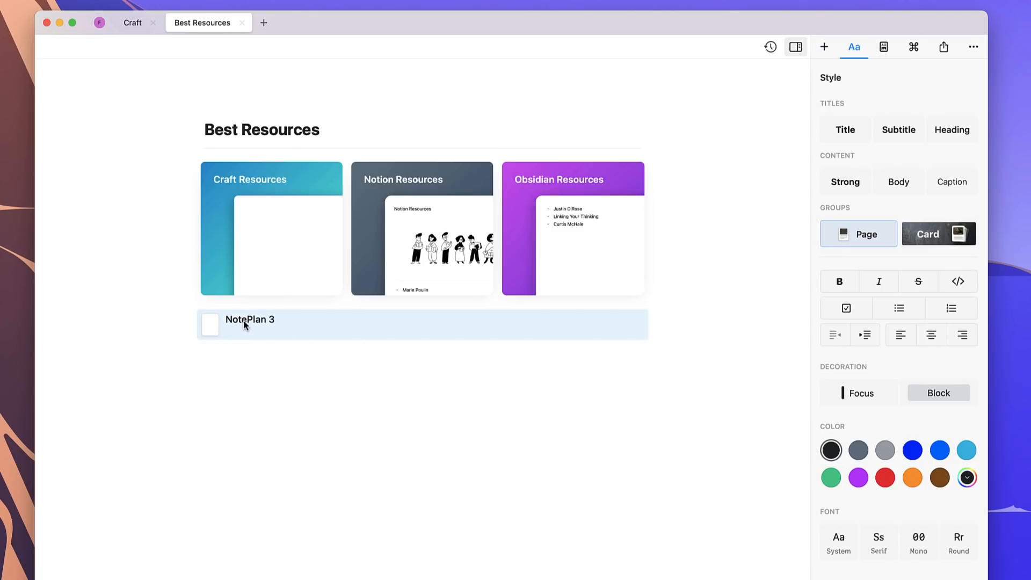
click(131, 22)
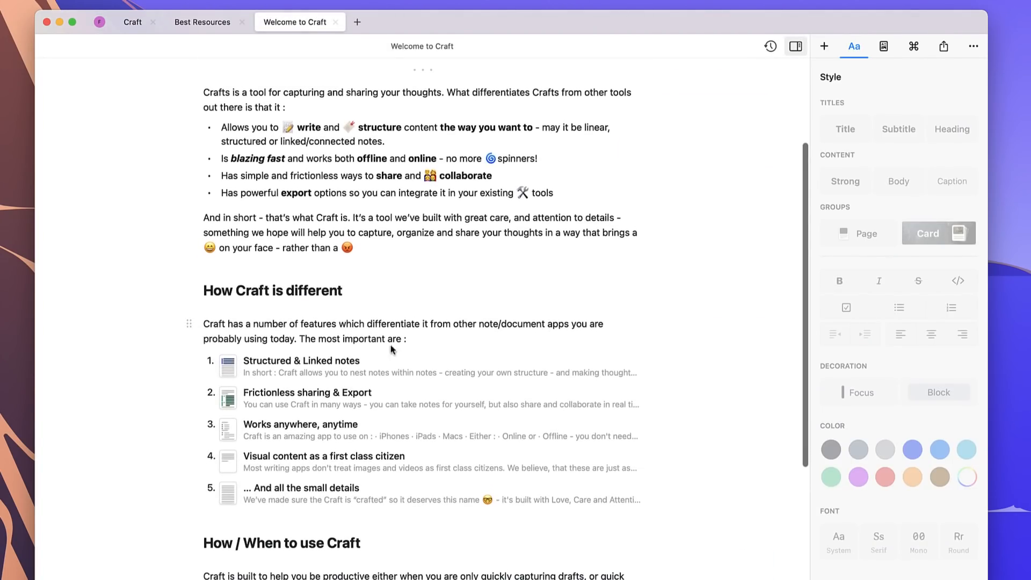
Switch through the Craft and Best Resources tabs, ending on the All Documents overview
click(300, 361)
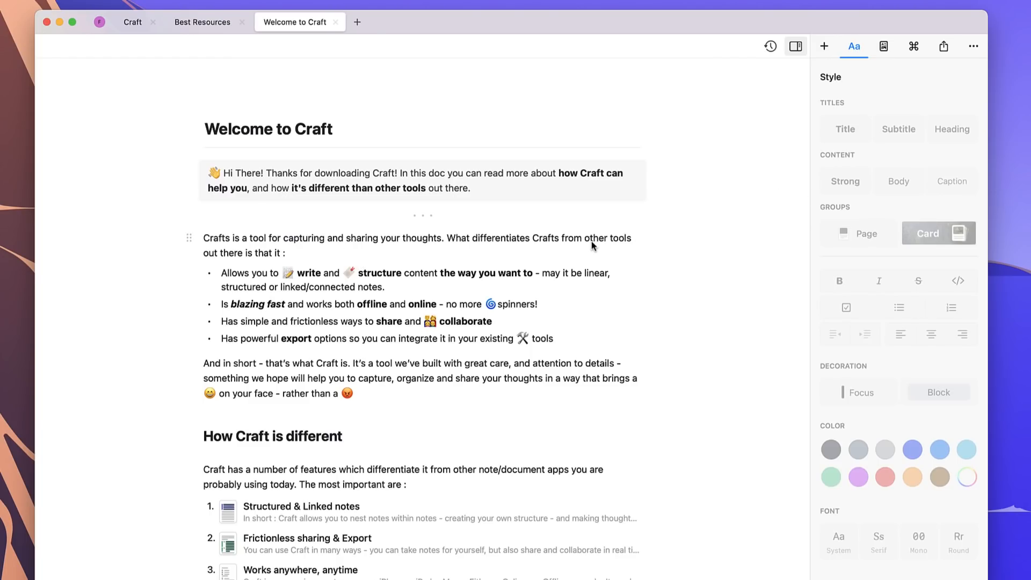
click(132, 22)
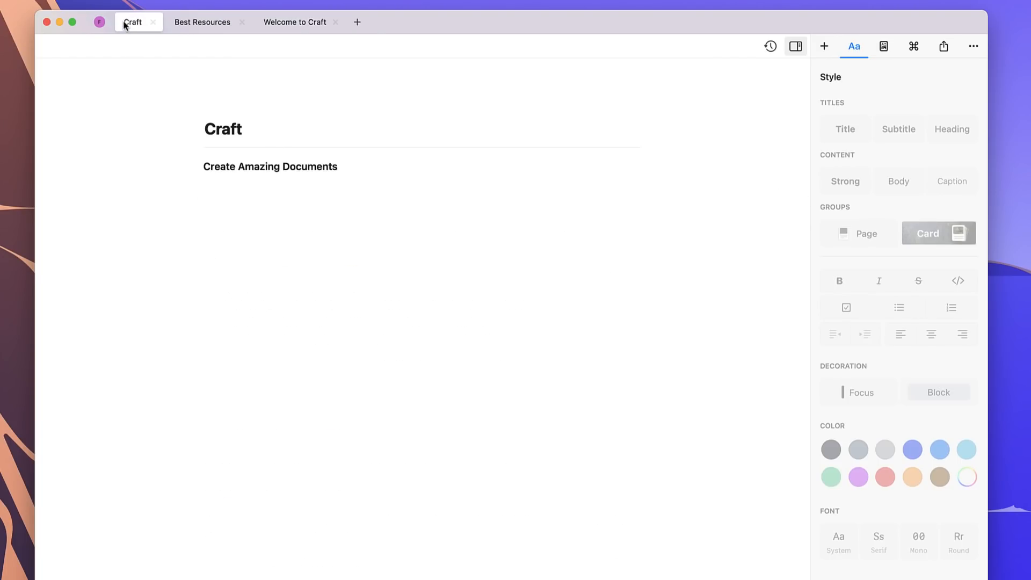
click(202, 22)
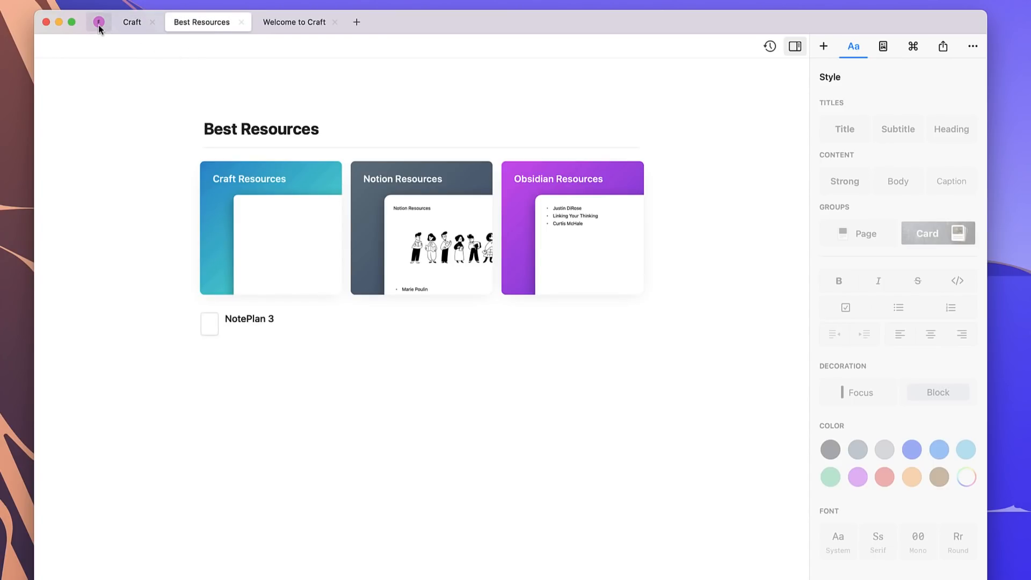
click(99, 22)
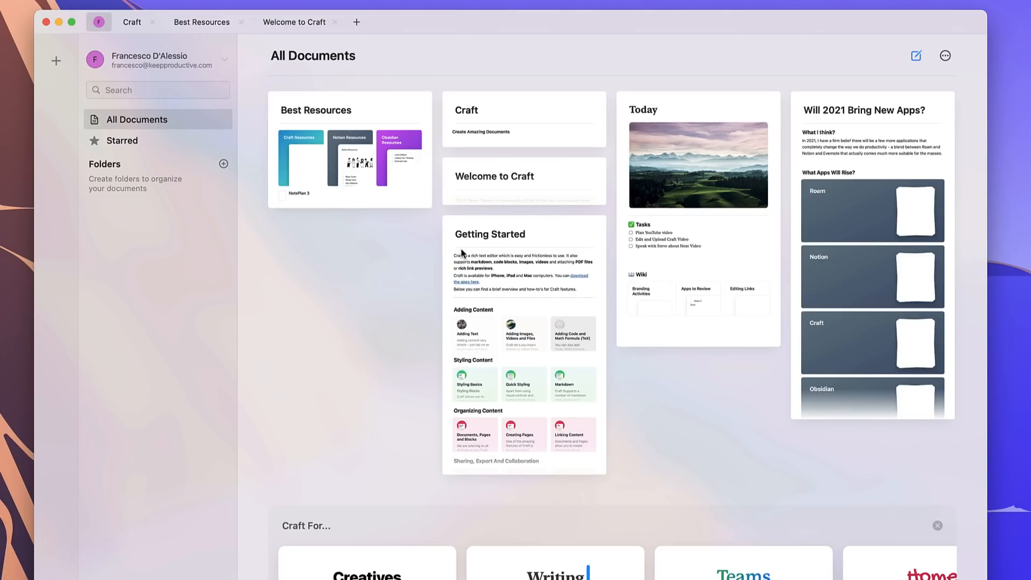
mouse_move(445, 232)
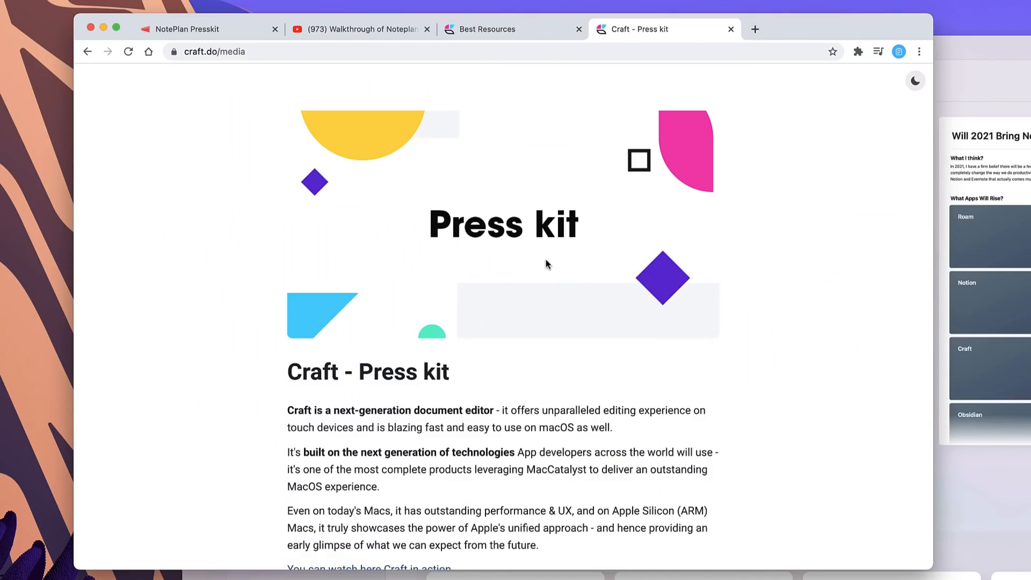
Scroll through the craft.do/media press kit down to the Craft use-cases page
scroll(down, 3)
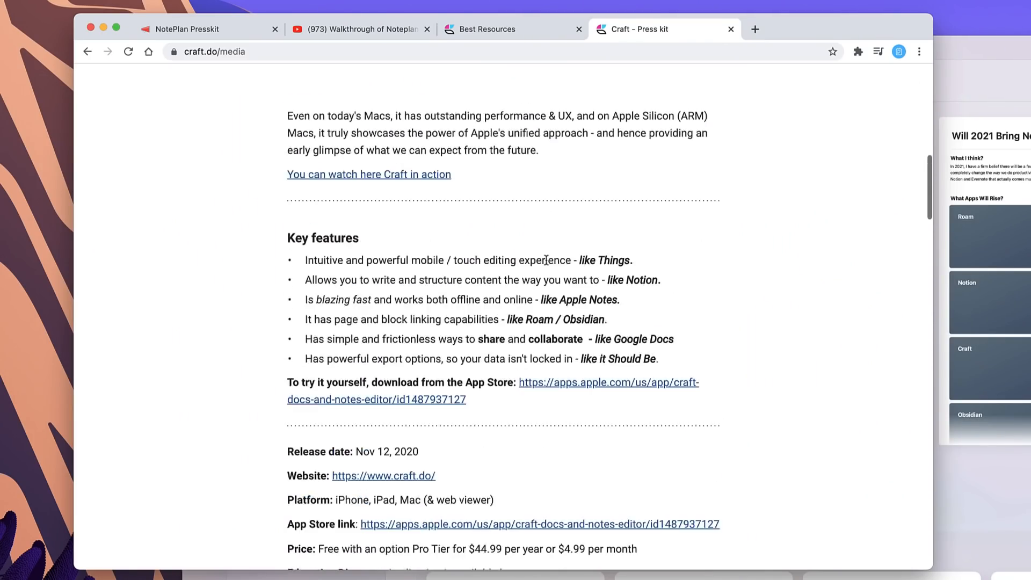
scroll(down, 3)
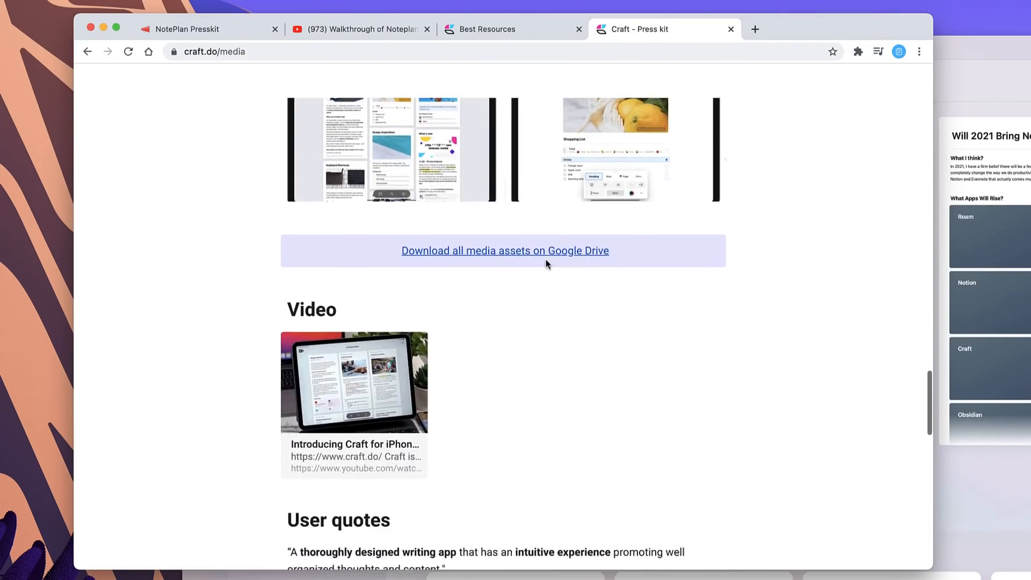
scroll(down, 3)
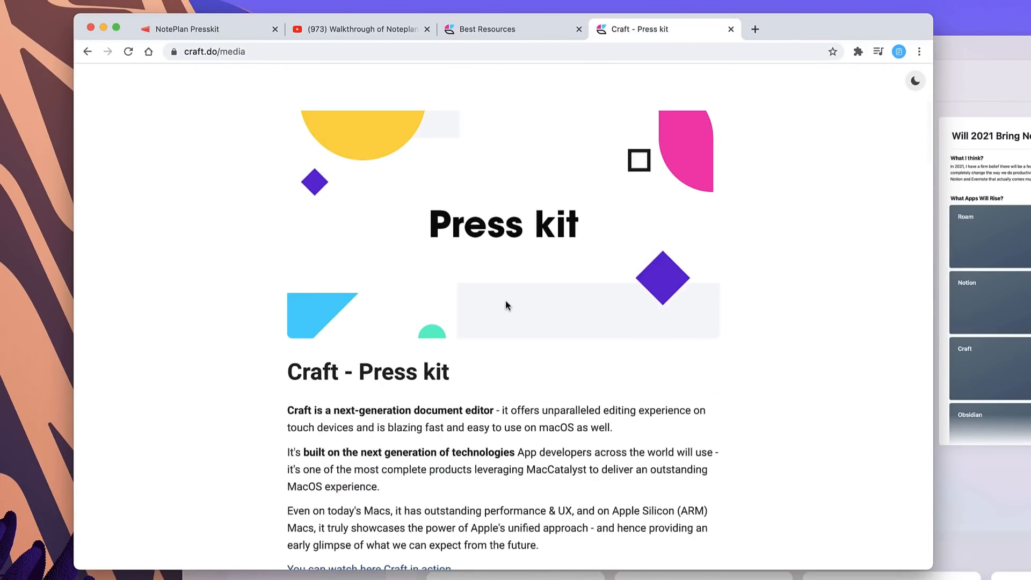
scroll(down, 3)
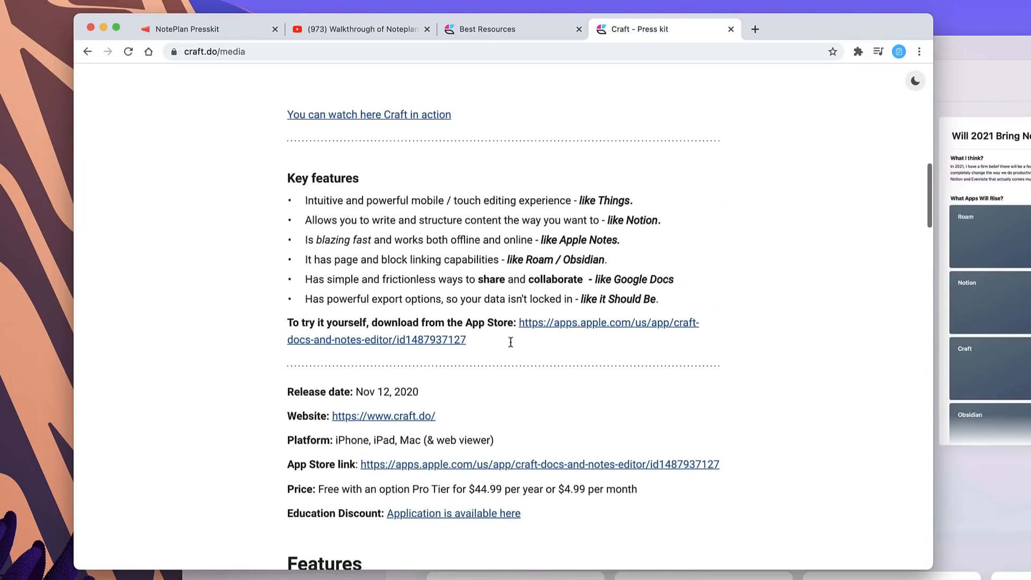
scroll(down, 3)
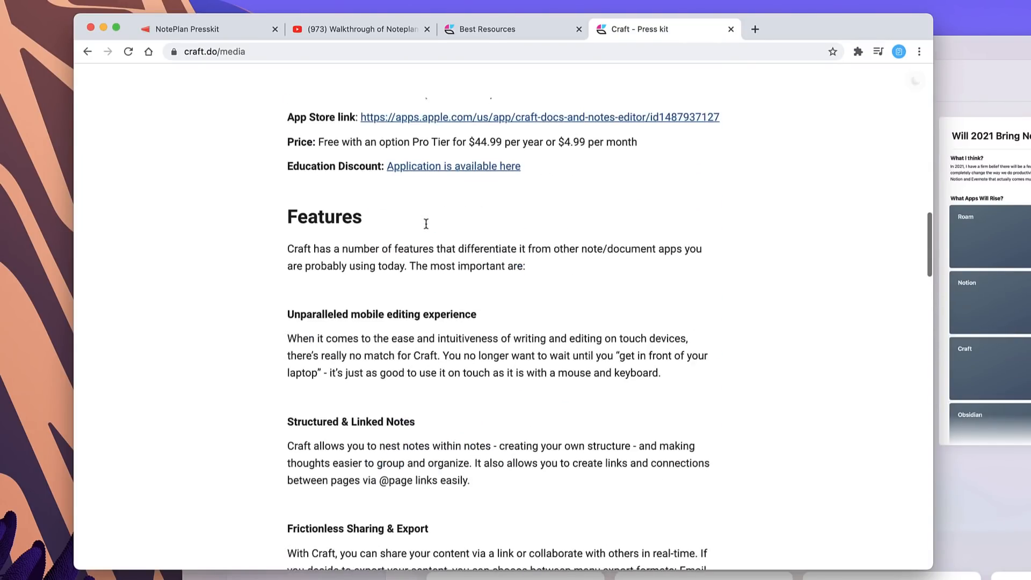
scroll(down, 3)
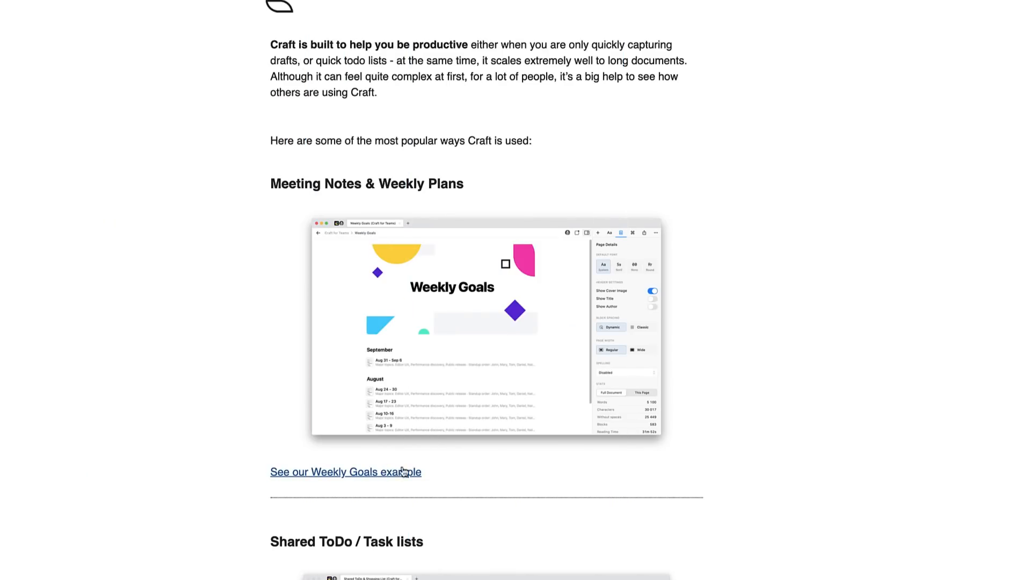
Browse the Weekly Goals example page on the web
scroll(down, 3)
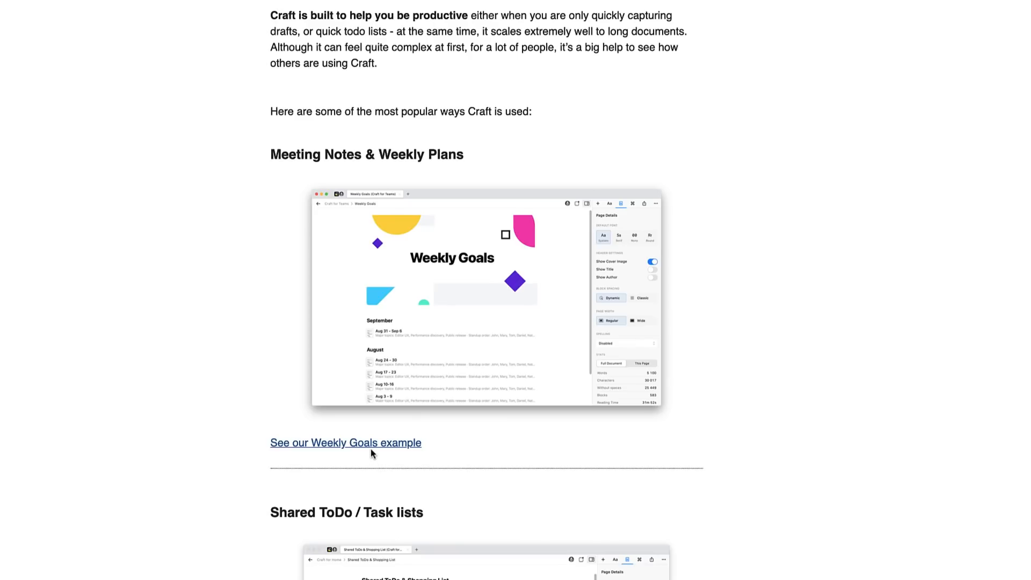
mouse_move(398, 406)
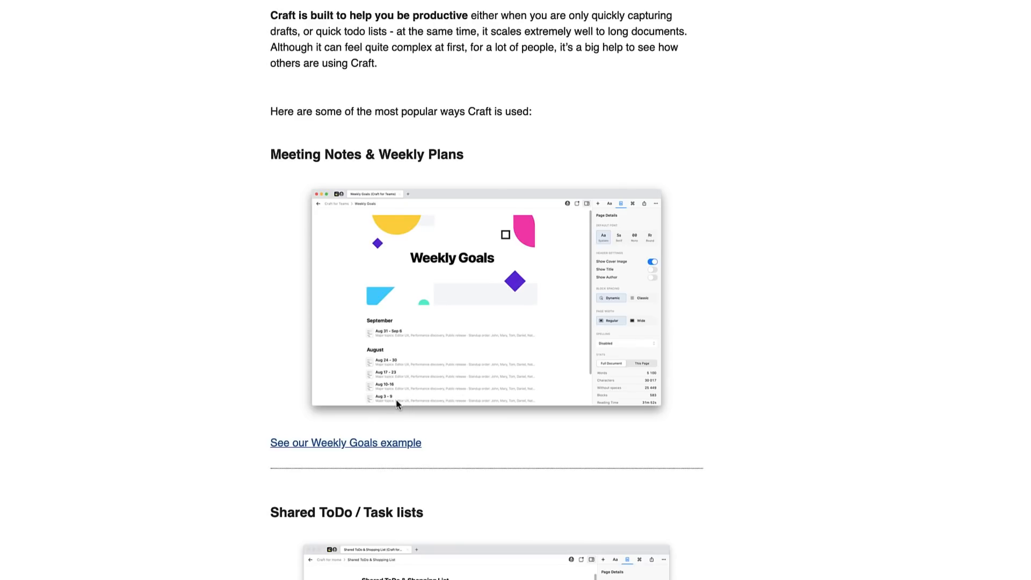
mouse_move(403, 434)
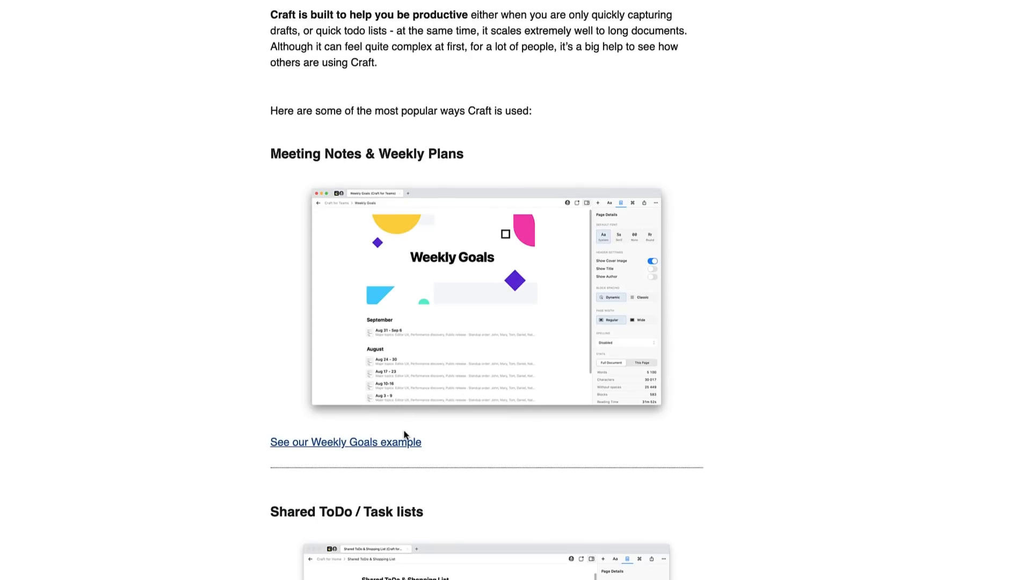
scroll(down, 3)
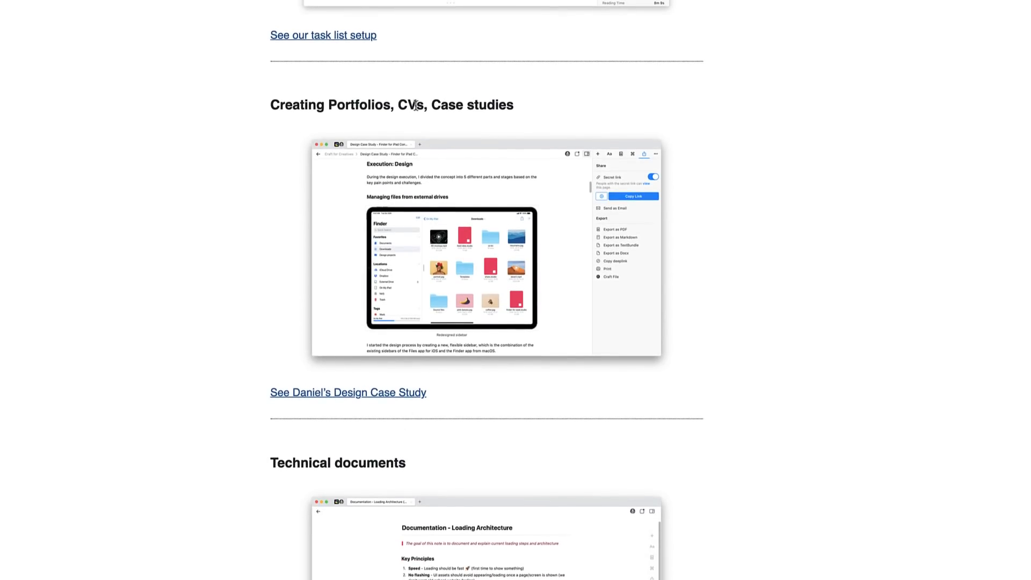
scroll(up, 3)
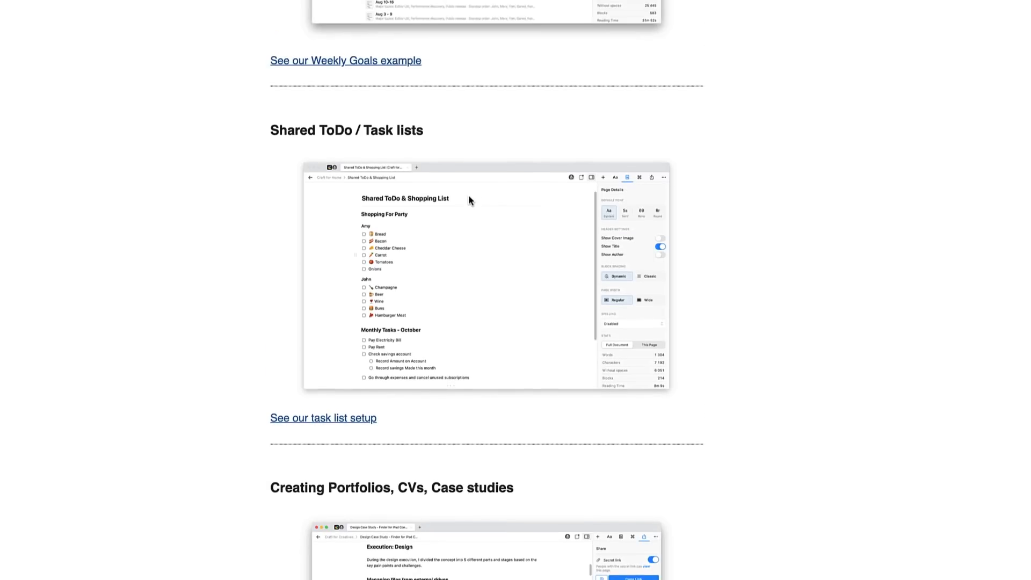
scroll(up, 3)
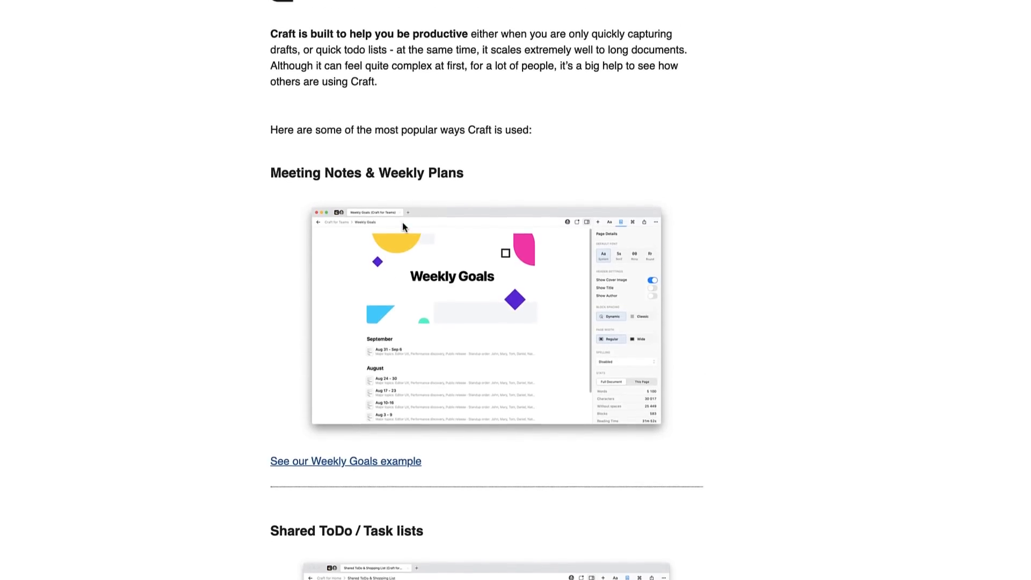
scroll(up, 3)
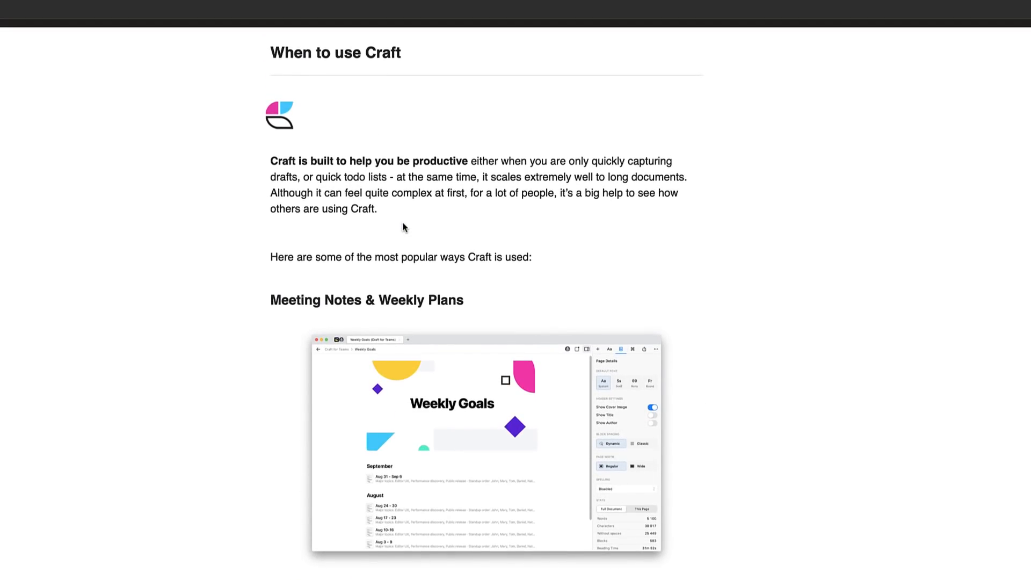
mouse_move(365, 501)
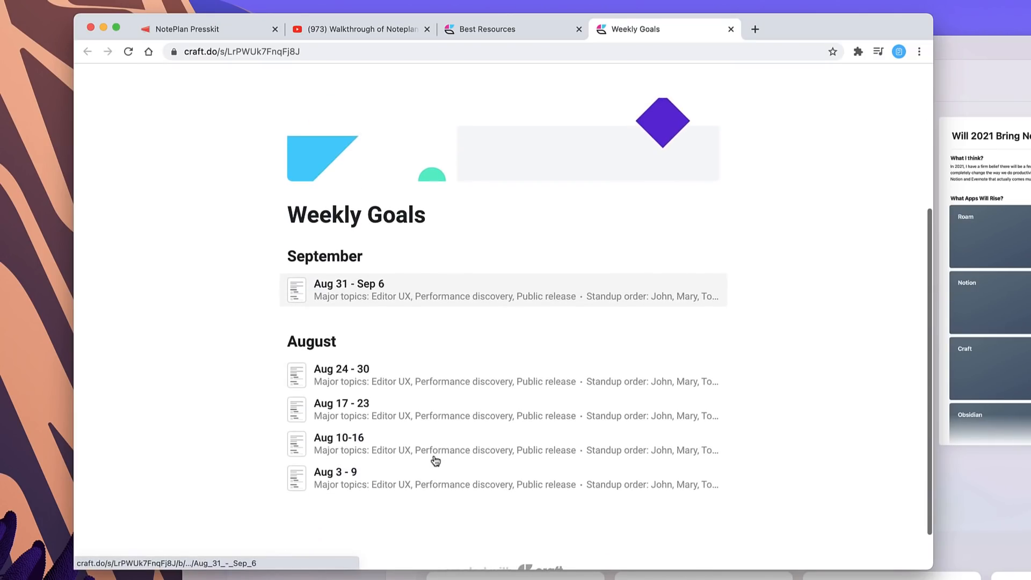
View the Aug 31 - Sep 6 week, then return to Craft's All Documents overview
click(350, 289)
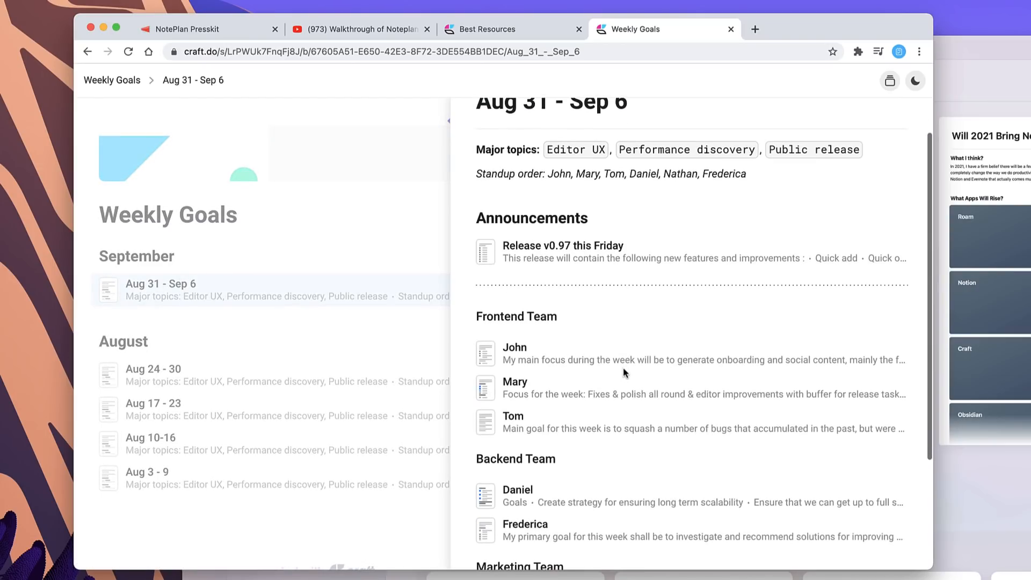
click(562, 245)
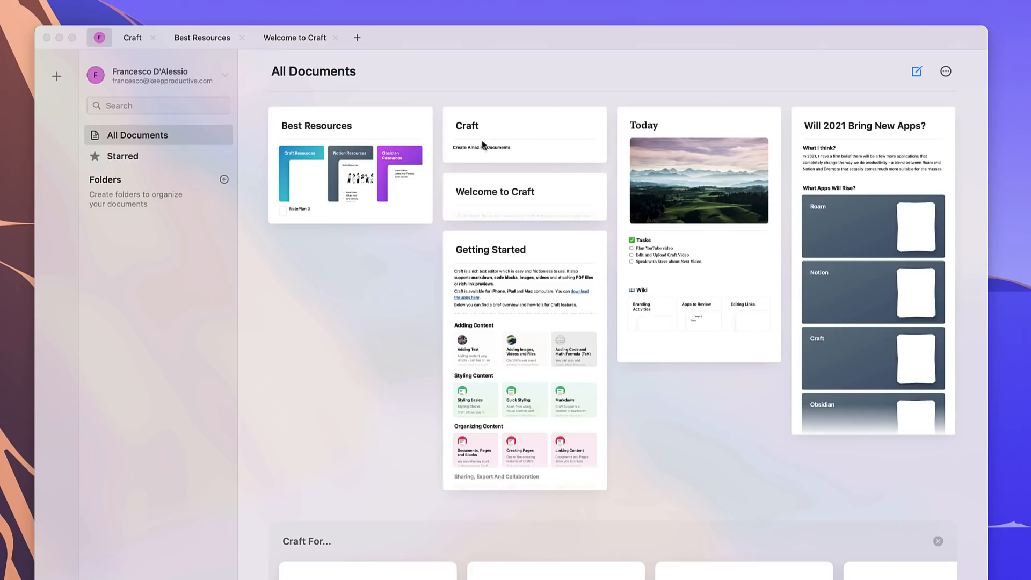
In Today, check off the first tasks and insert the date Tue, 24 November 2020 via /date
click(698, 180)
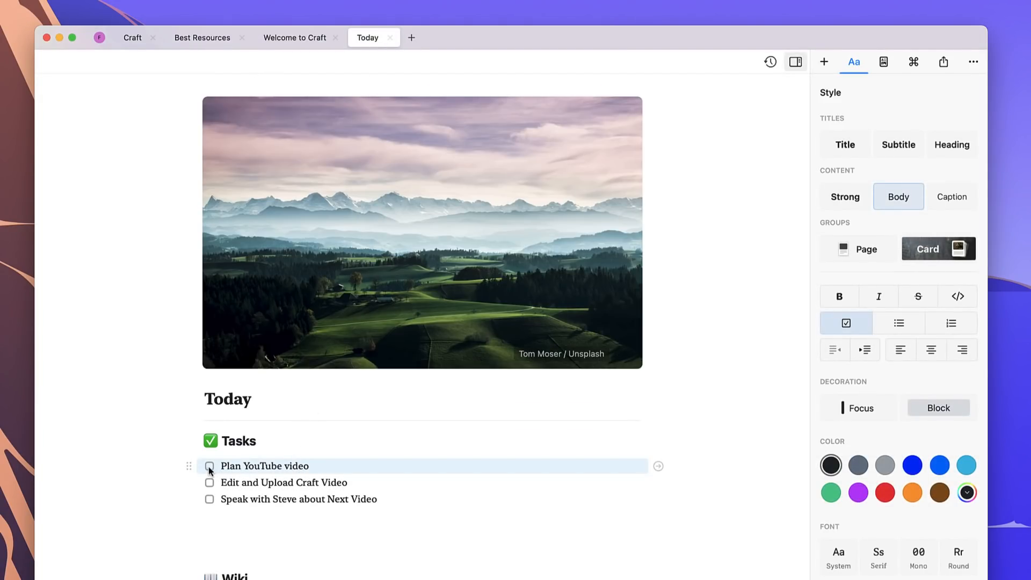
click(208, 466)
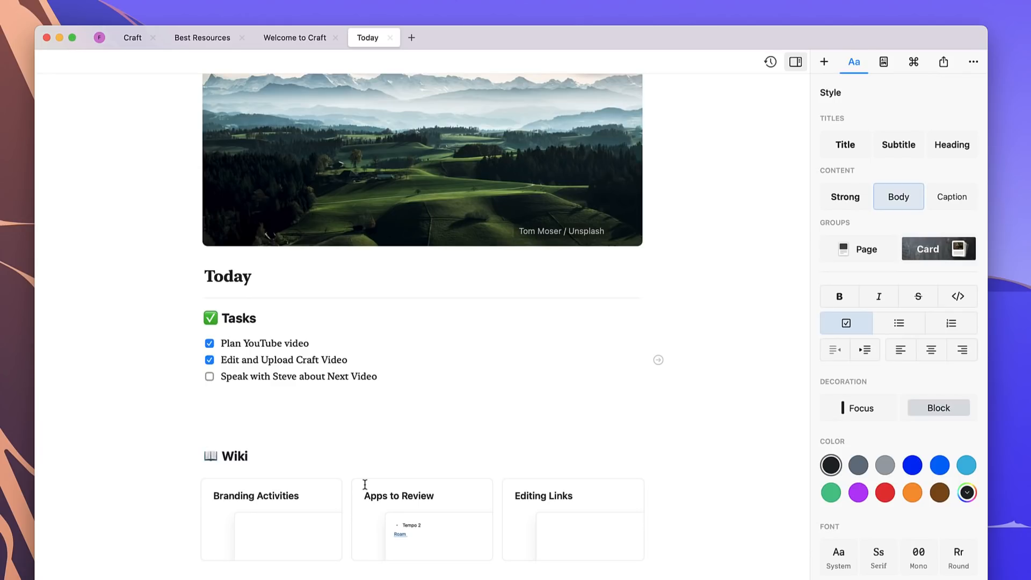
text(/da)
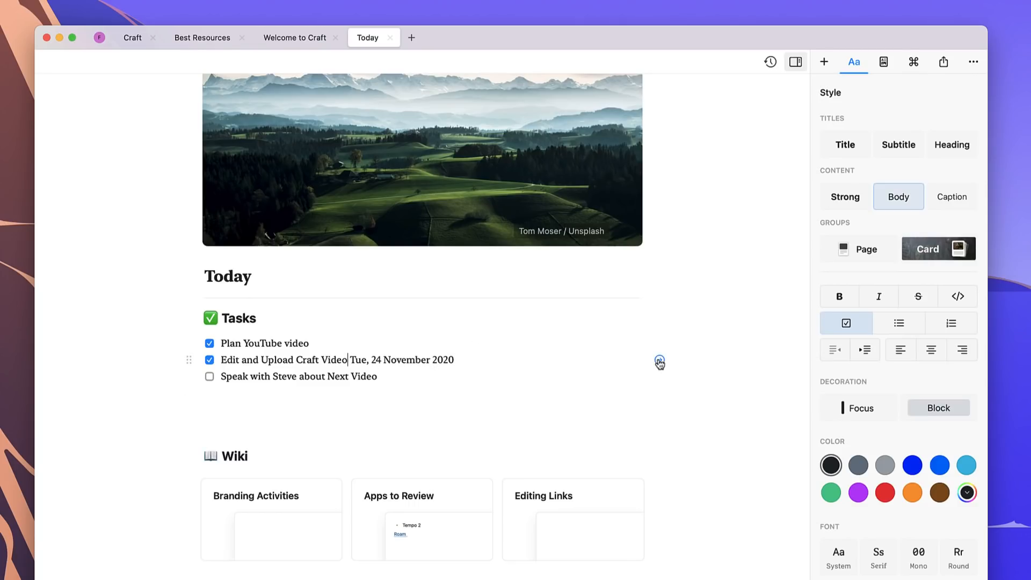
scroll(down, 3)
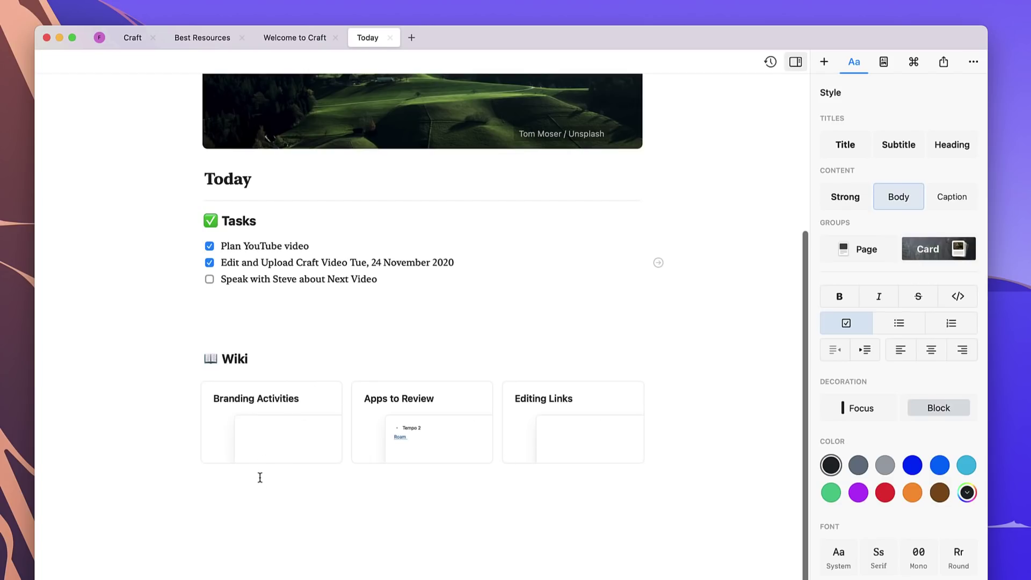
mouse_move(659, 281)
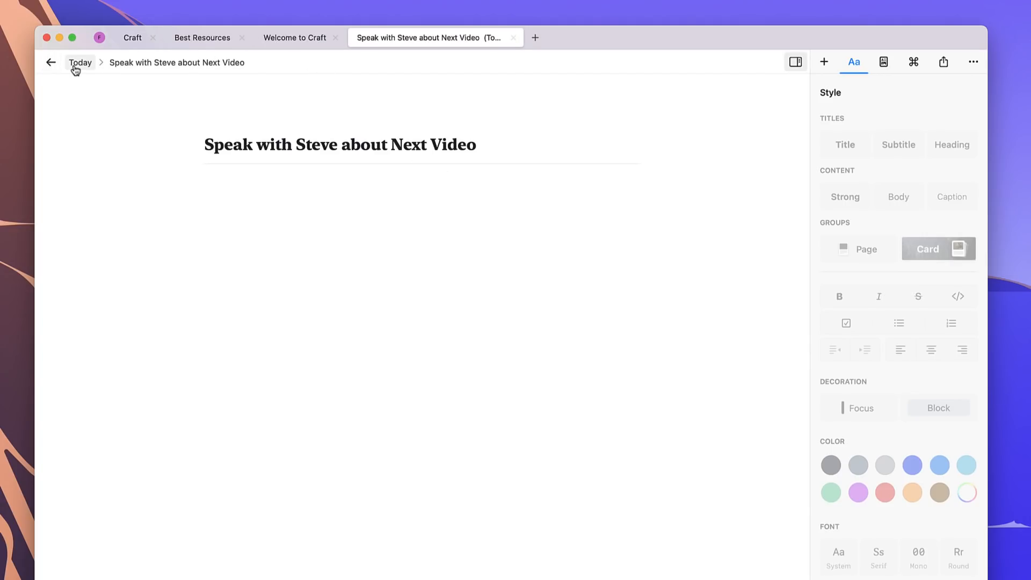
Leave Speak with Steve, reopen Today and open the Apps to Review wiki card
click(79, 62)
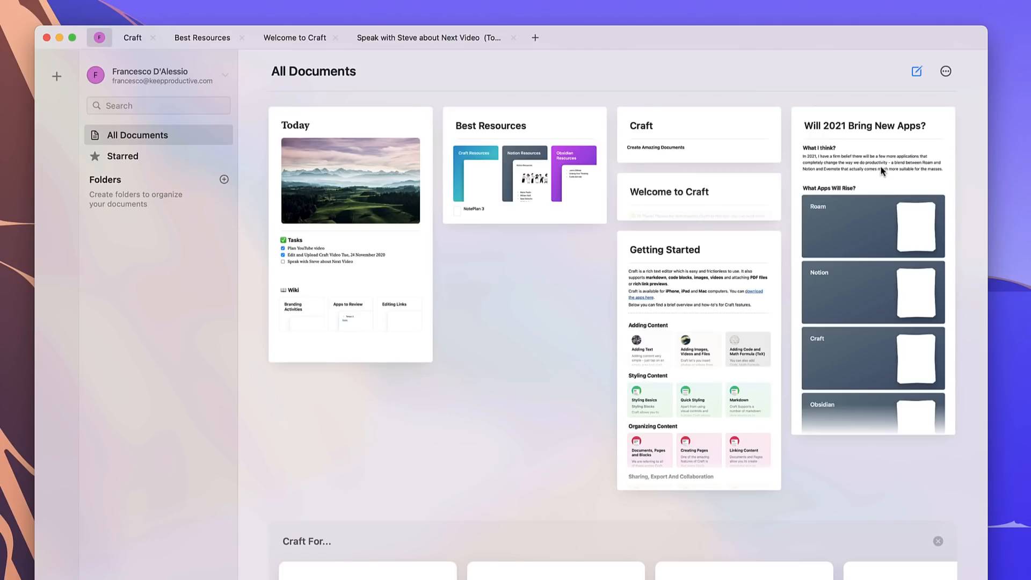
click(350, 181)
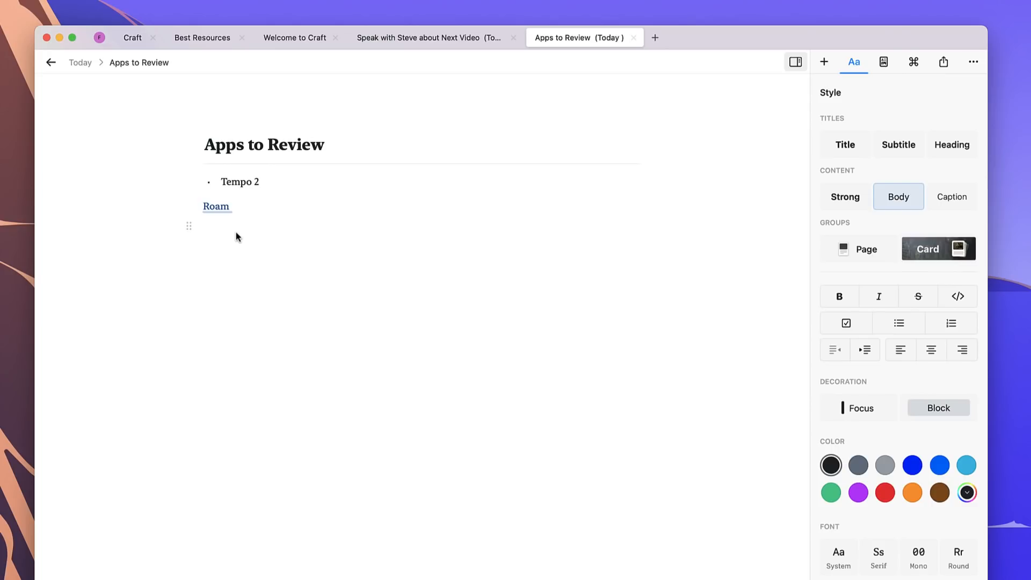
text(@)
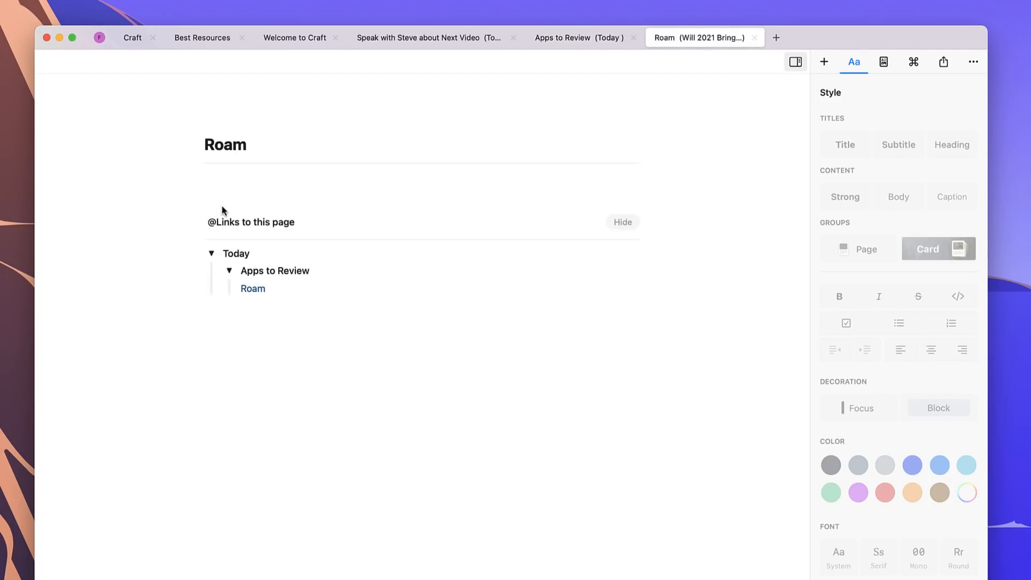
mouse_move(254, 298)
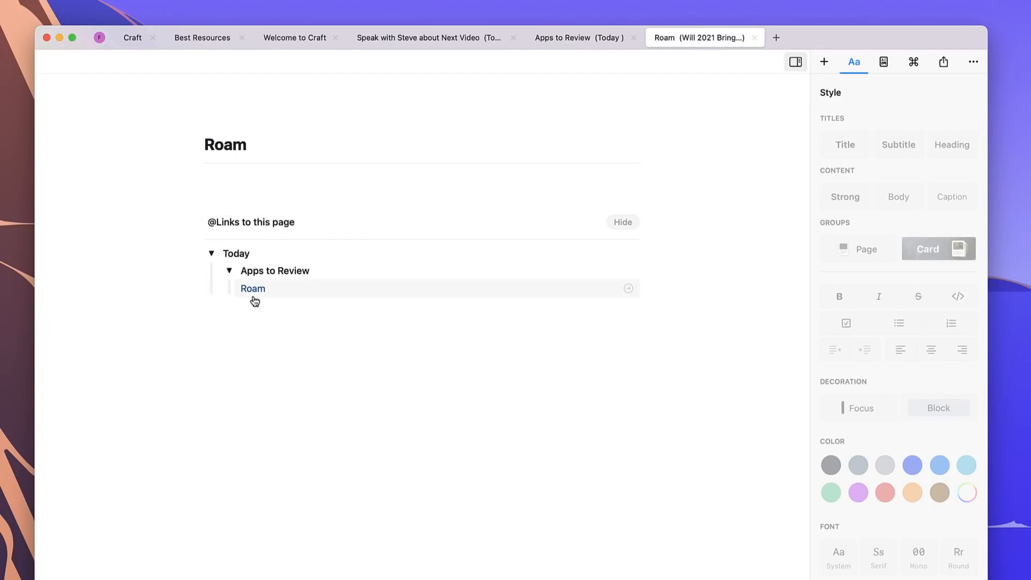
mouse_move(298, 328)
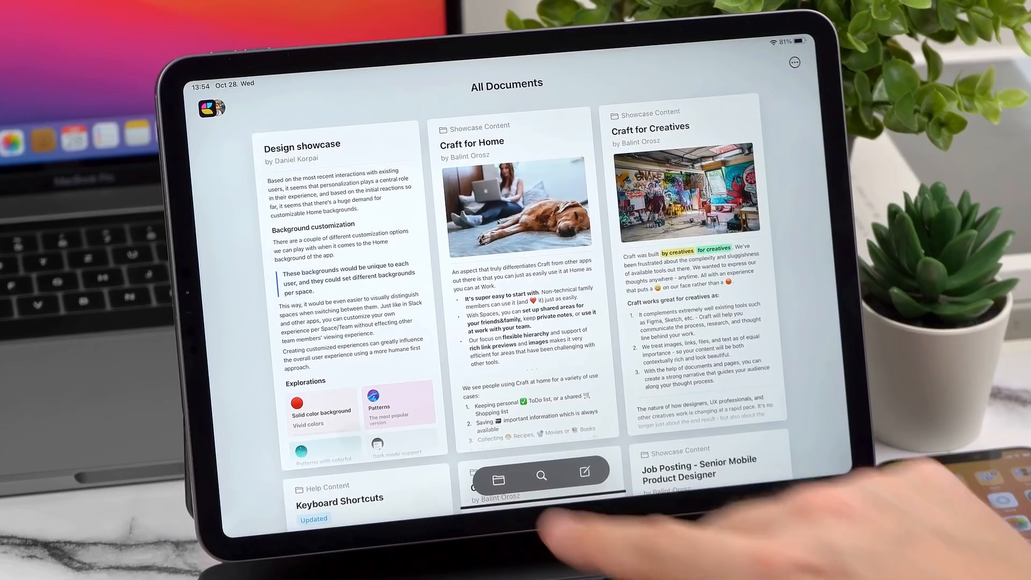
On iPad, open Design showcase beside Background customization and show its Page Style settings
click(302, 144)
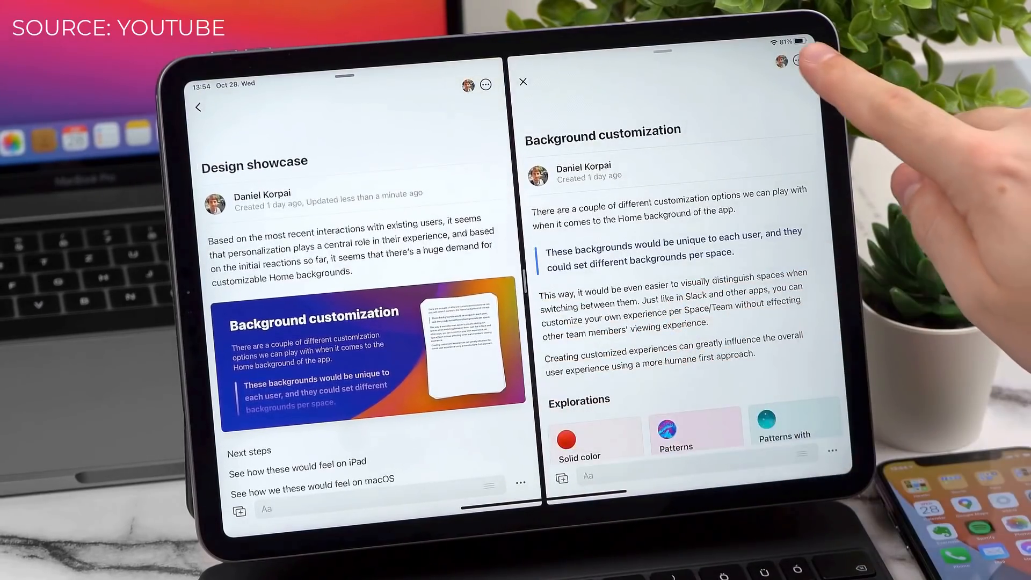
click(797, 62)
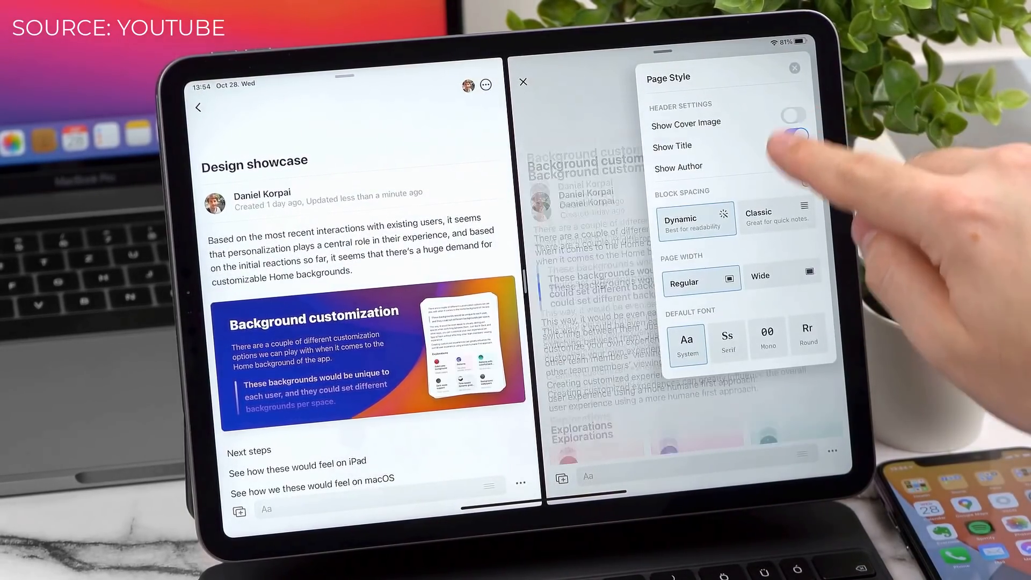